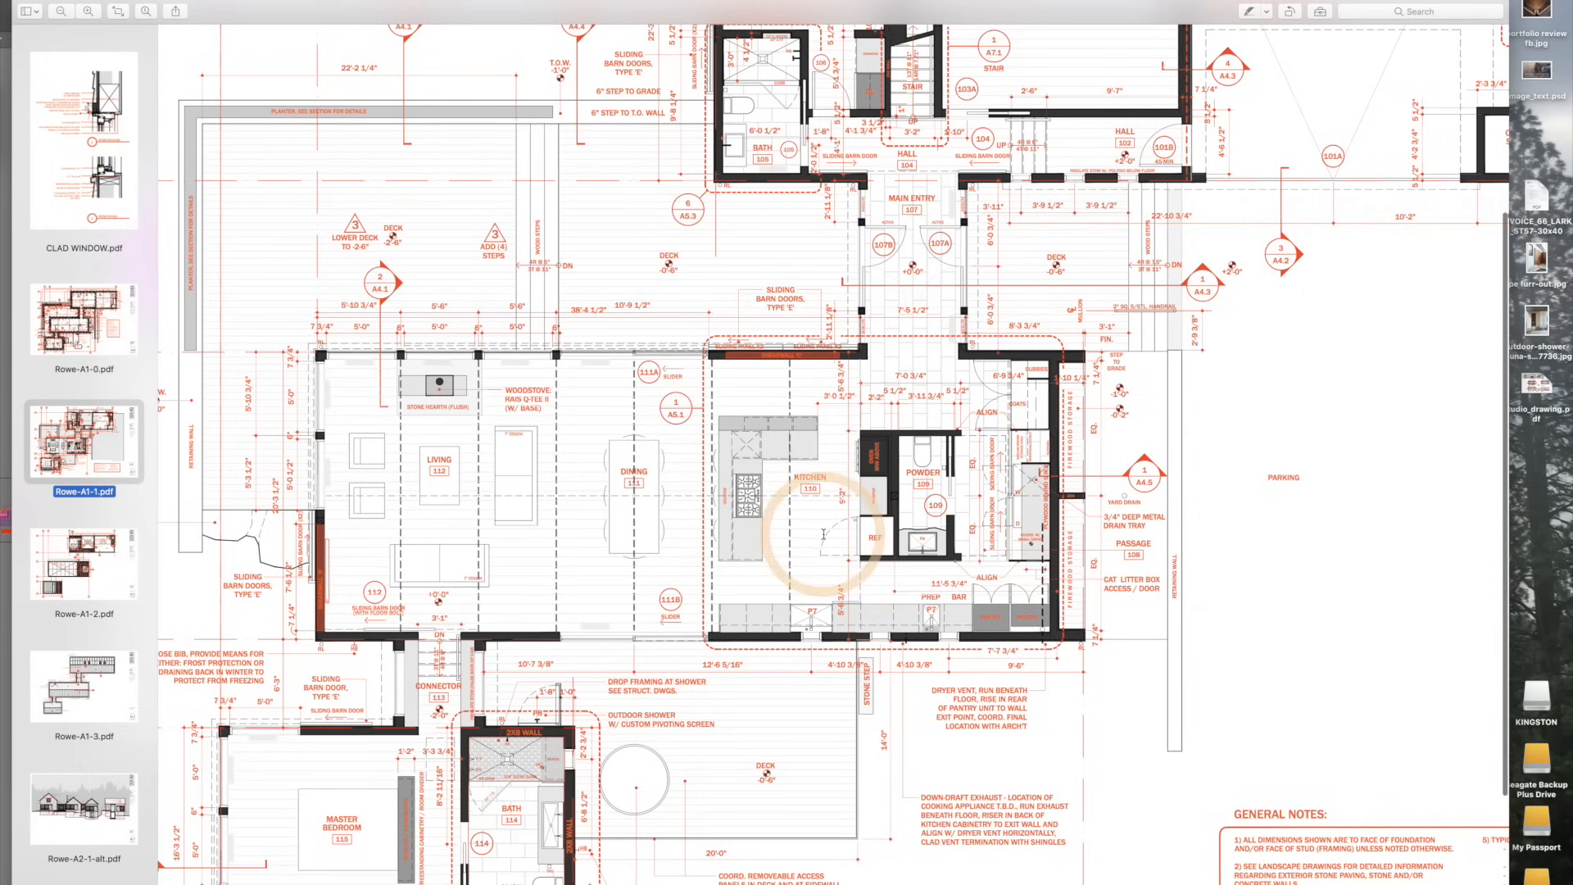
Zoom into the Long Studio A1.1 sheet until the elevations, first floor and foundation plans fill the window.
scroll("down", 3)
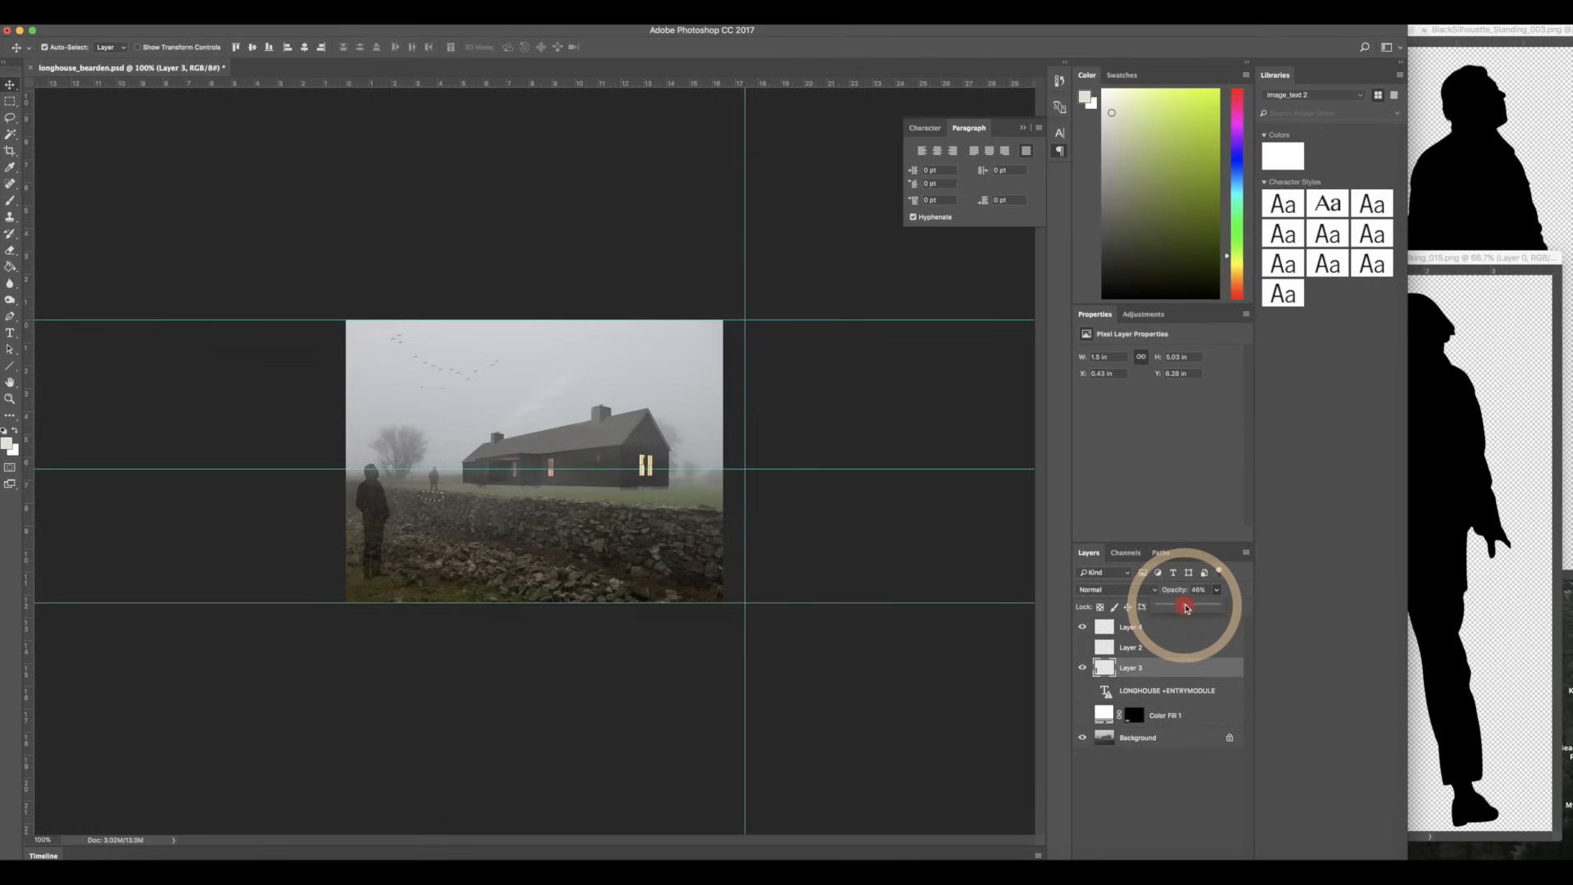
left_click(10, 99)
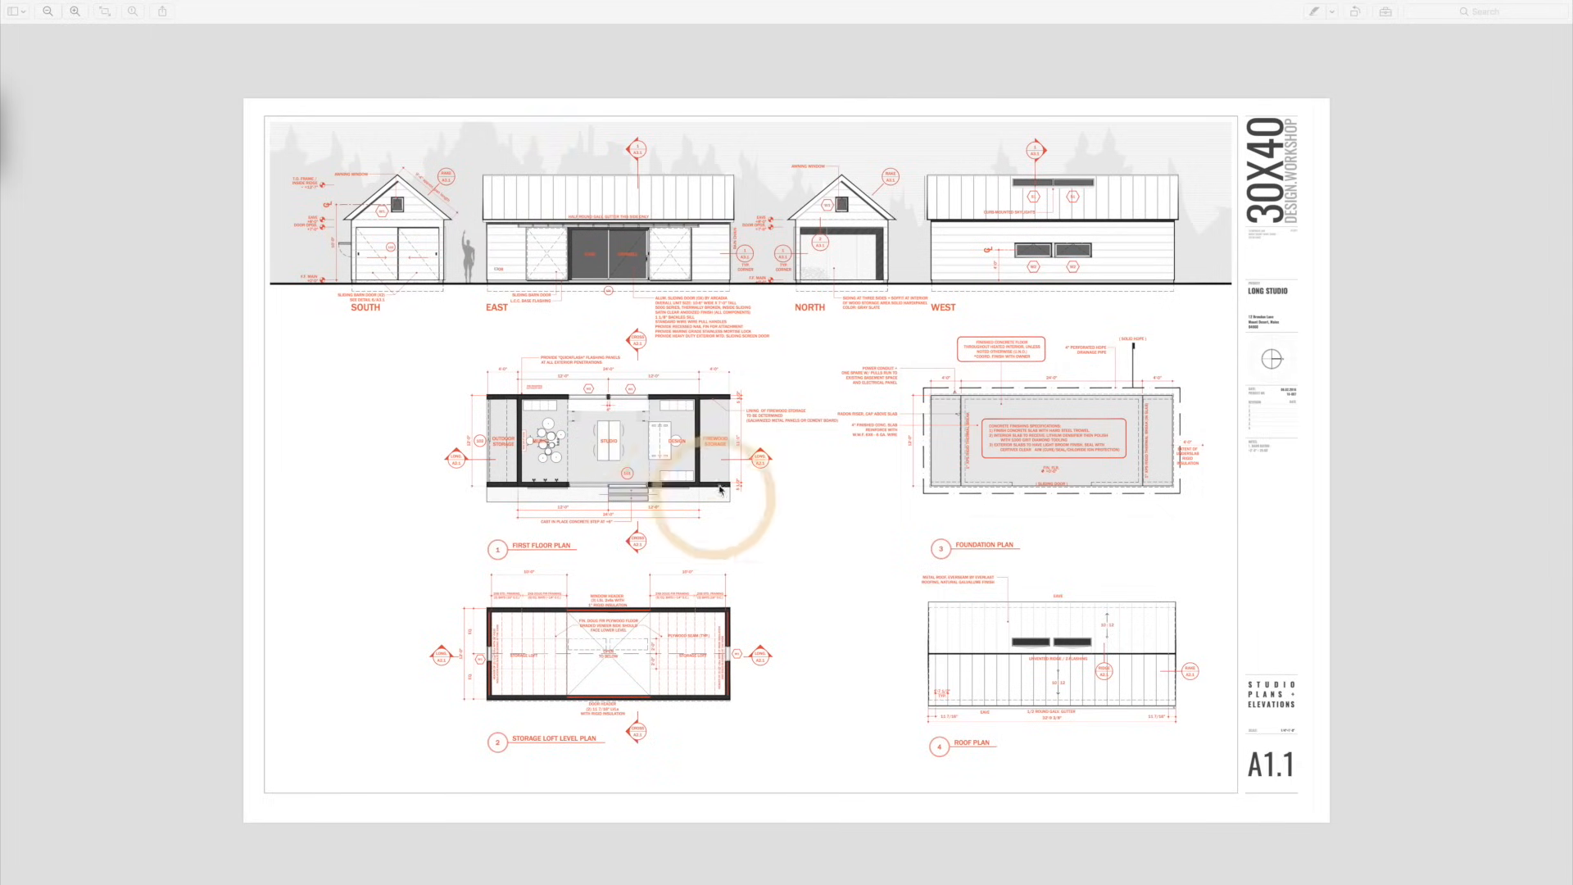
mouse_move(230, 560)
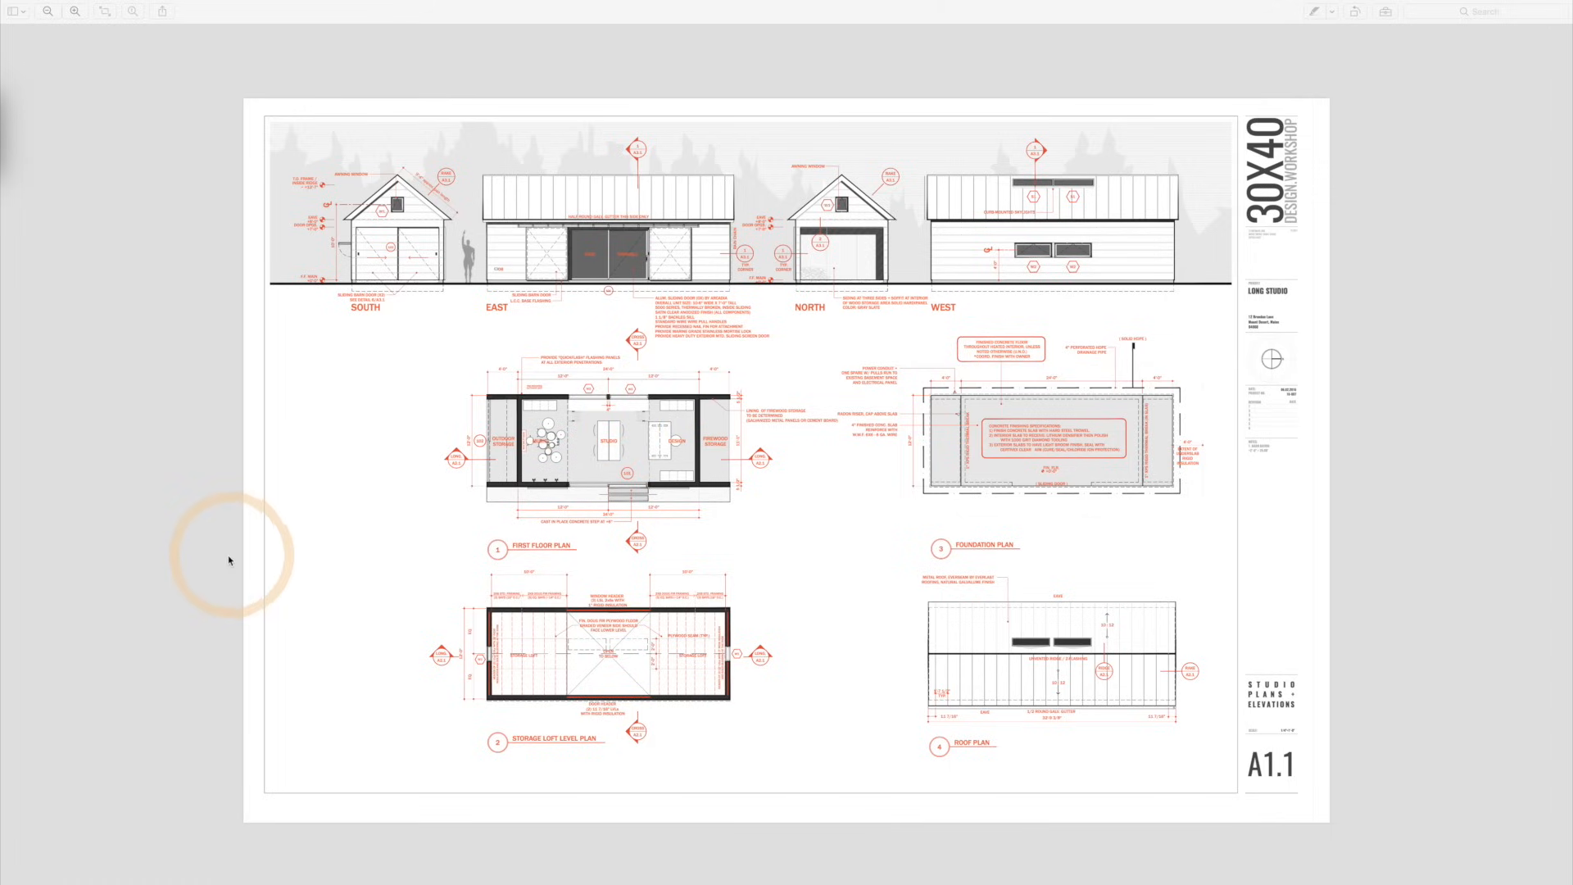
mouse_move(1074, 211)
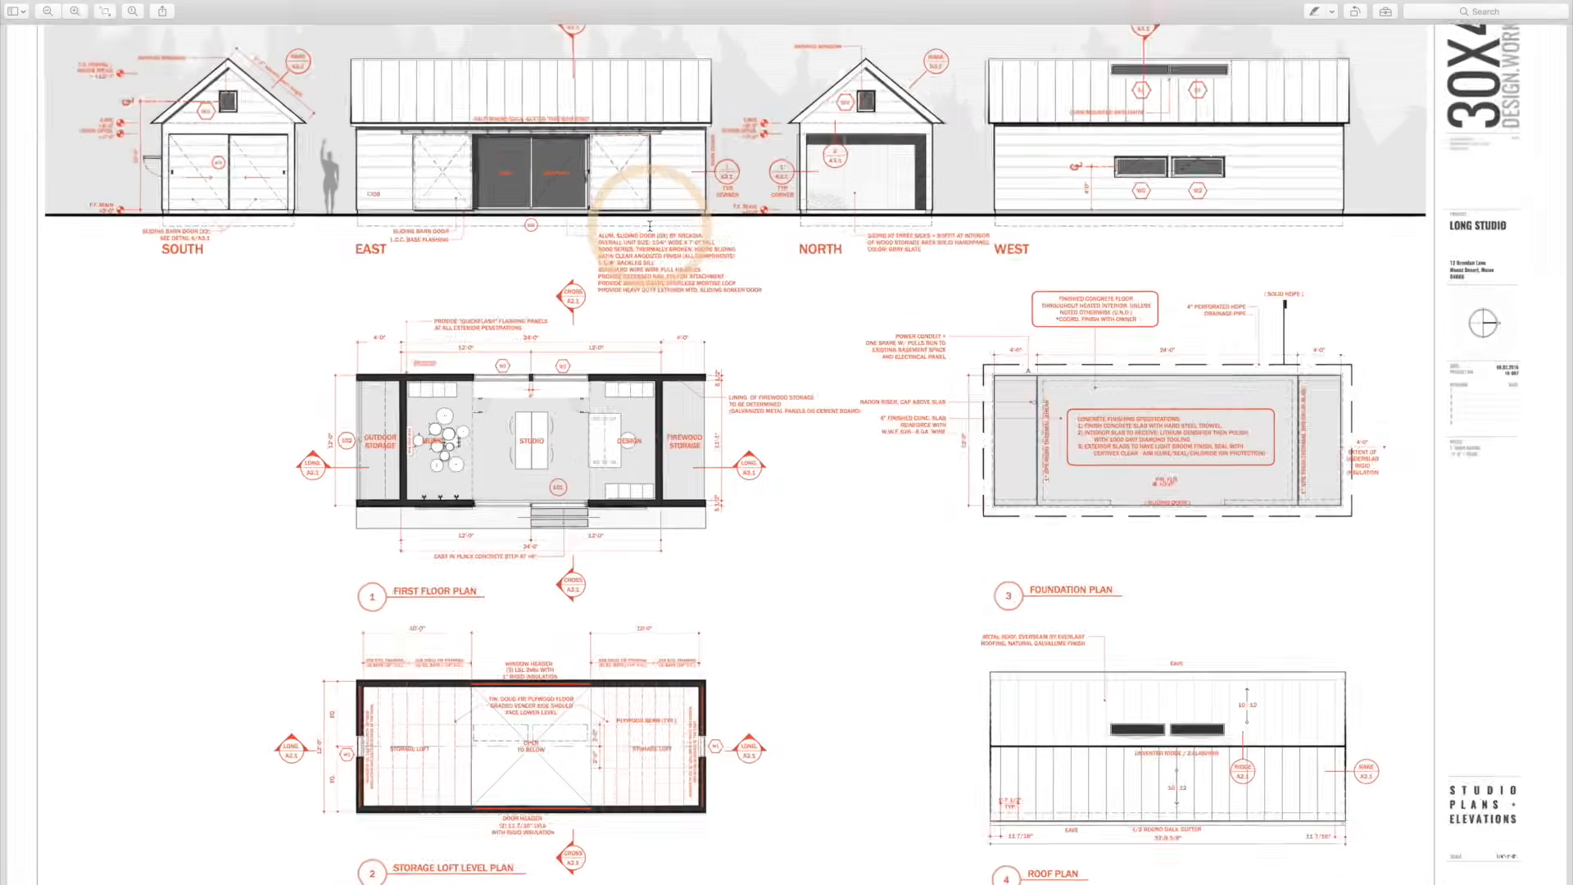
scroll("down", 3)
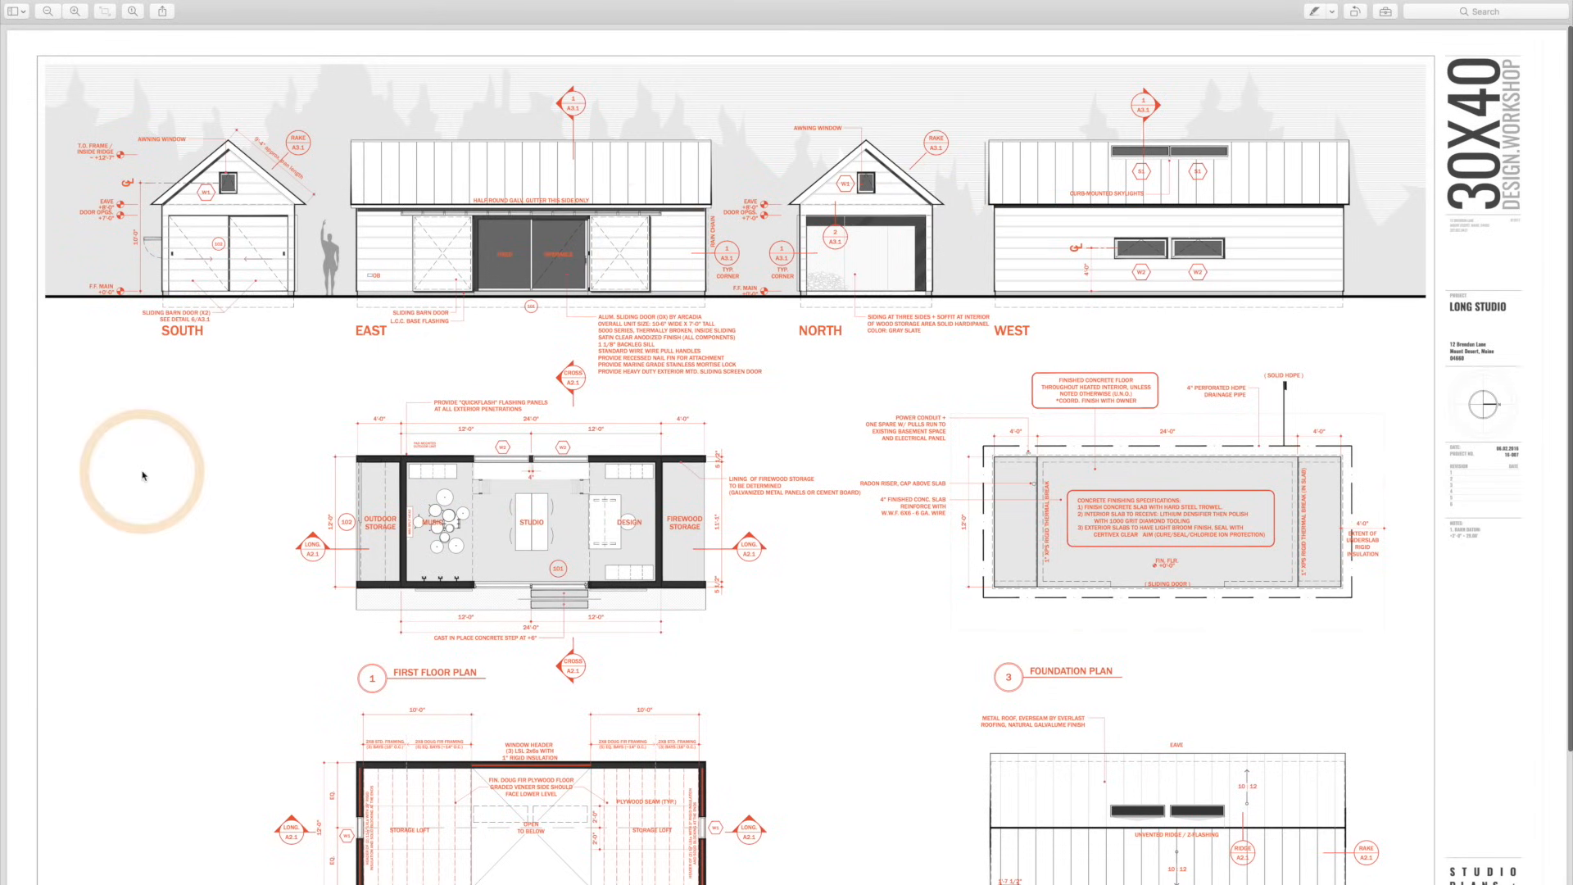
mouse_move(119, 556)
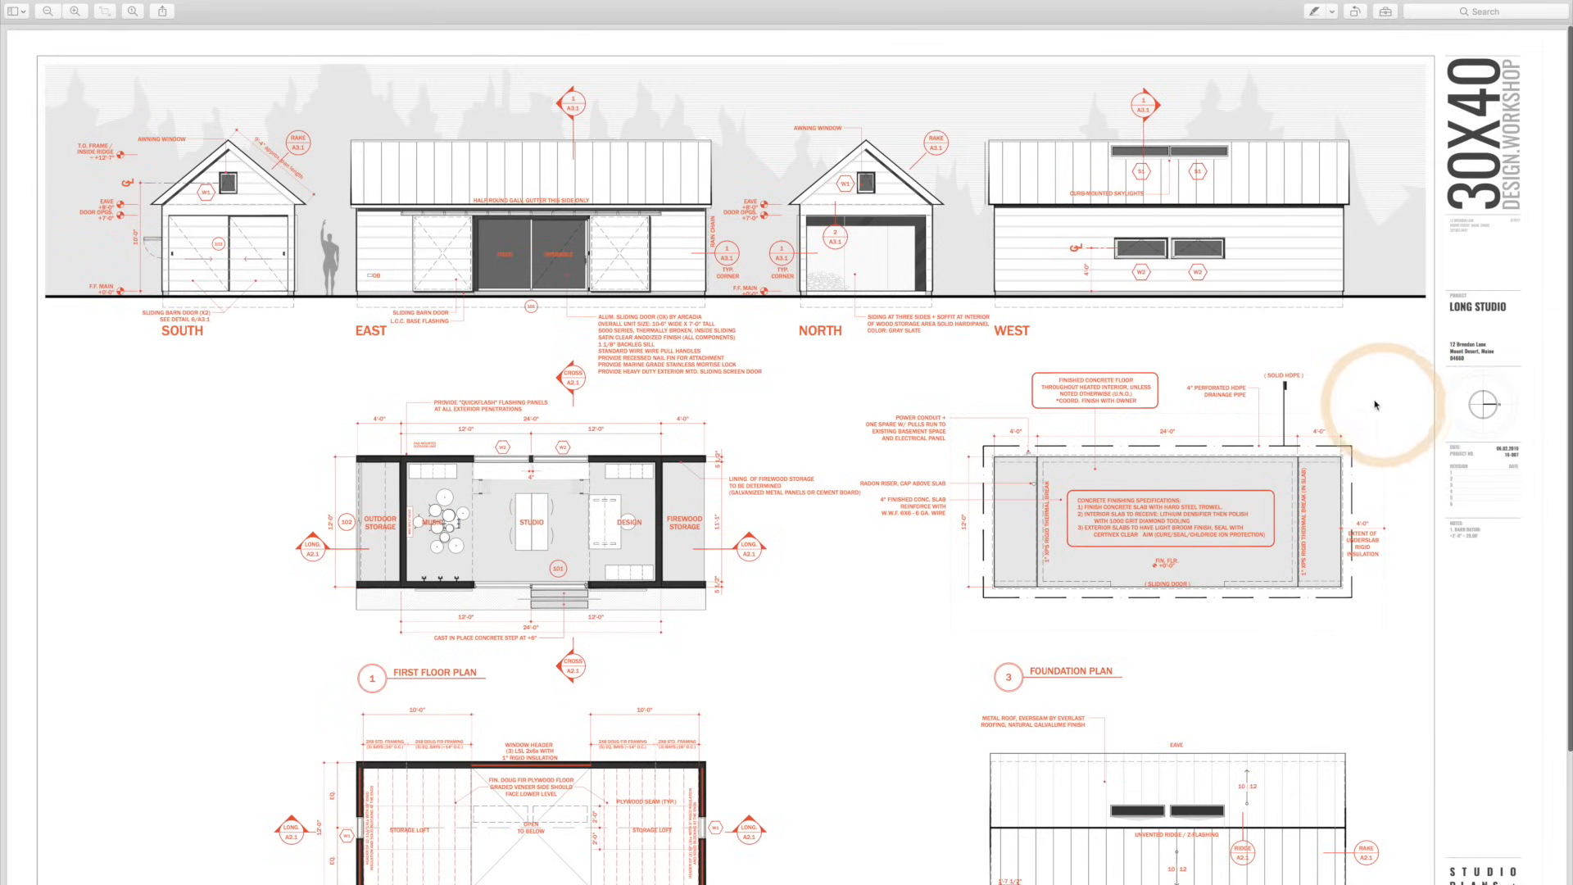
mouse_move(970, 286)
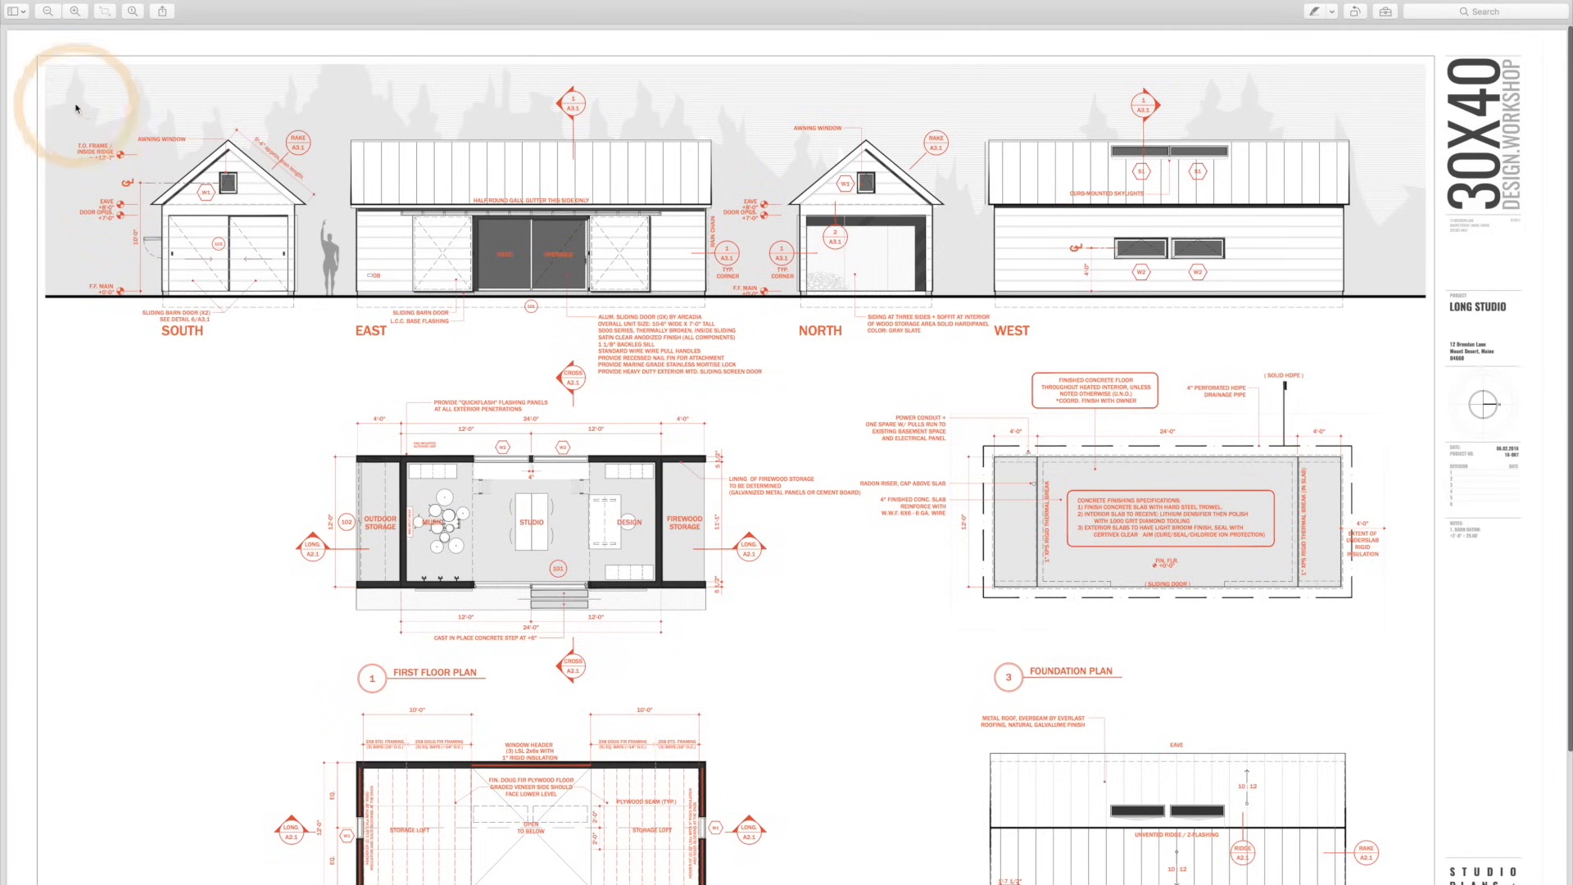
mouse_move(85, 386)
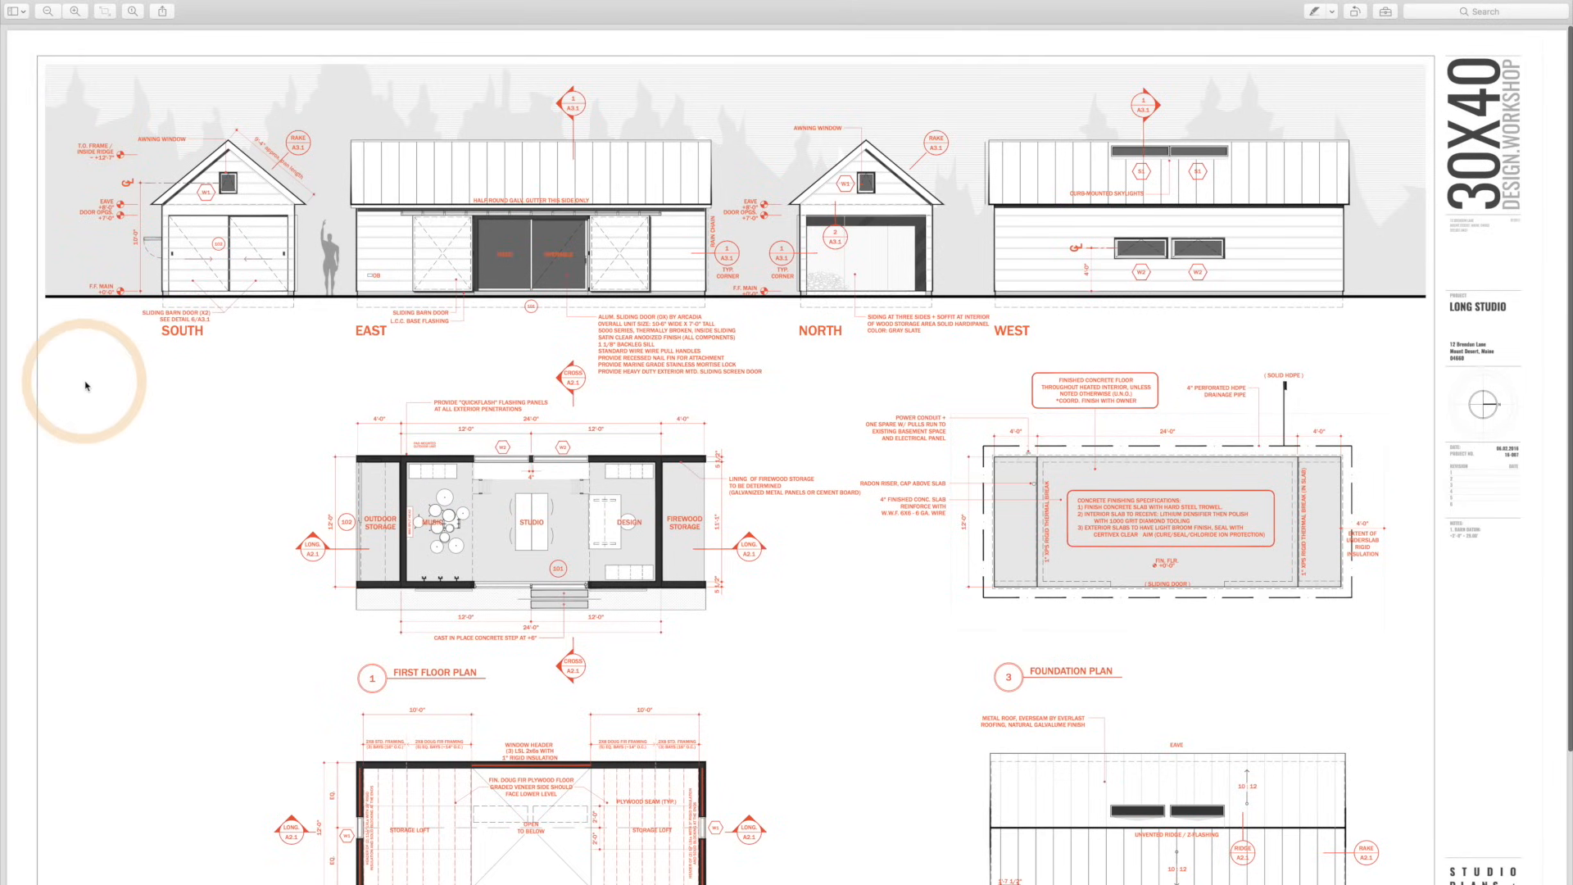
mouse_move(154, 379)
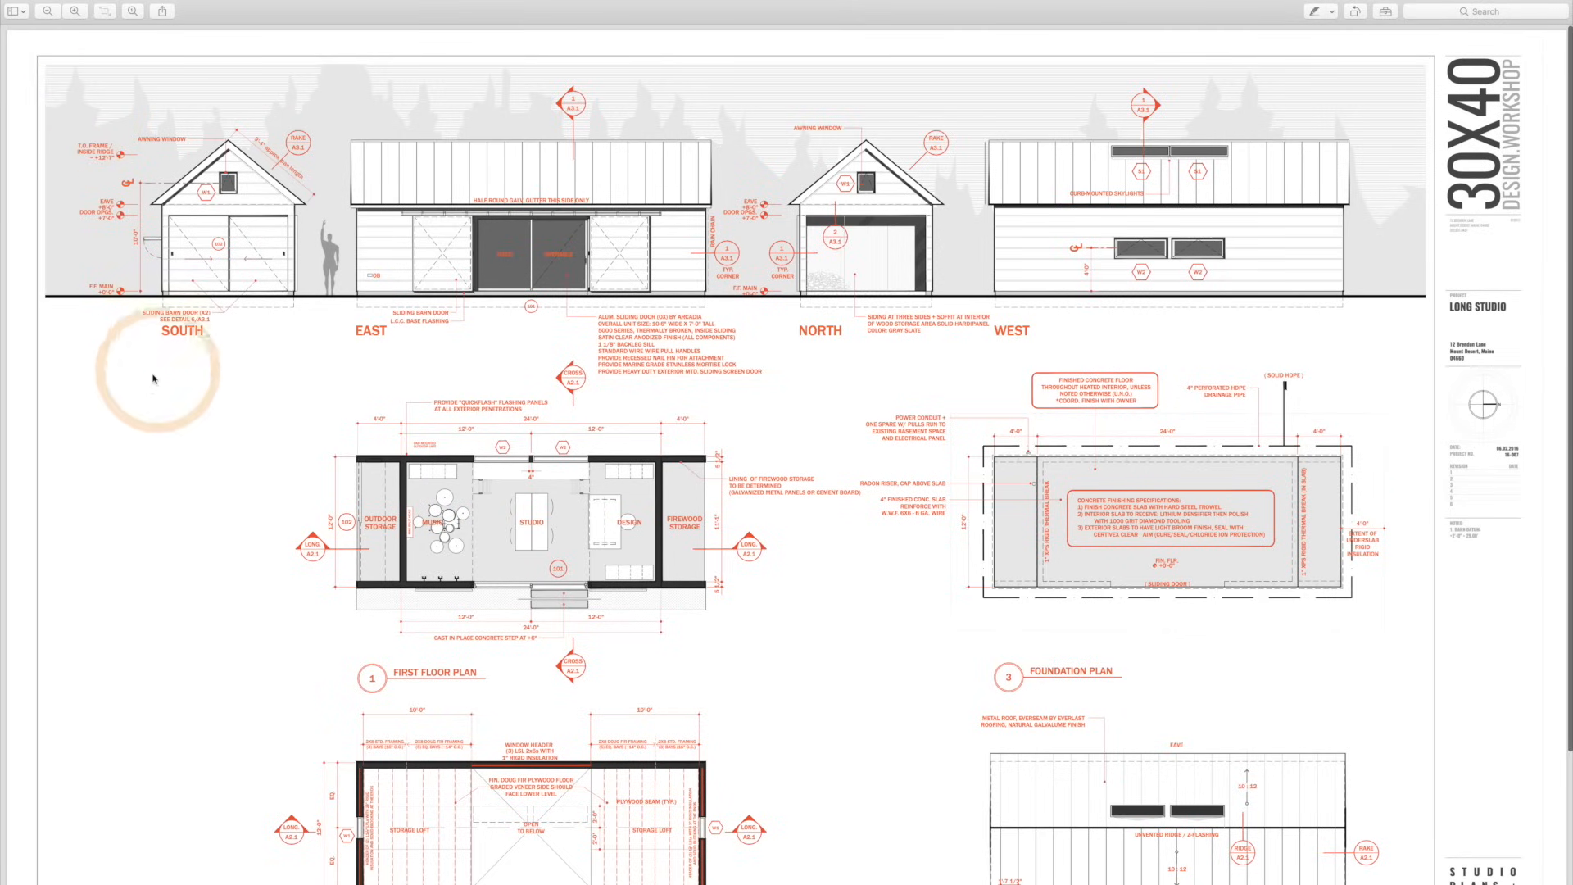
mouse_move(100, 437)
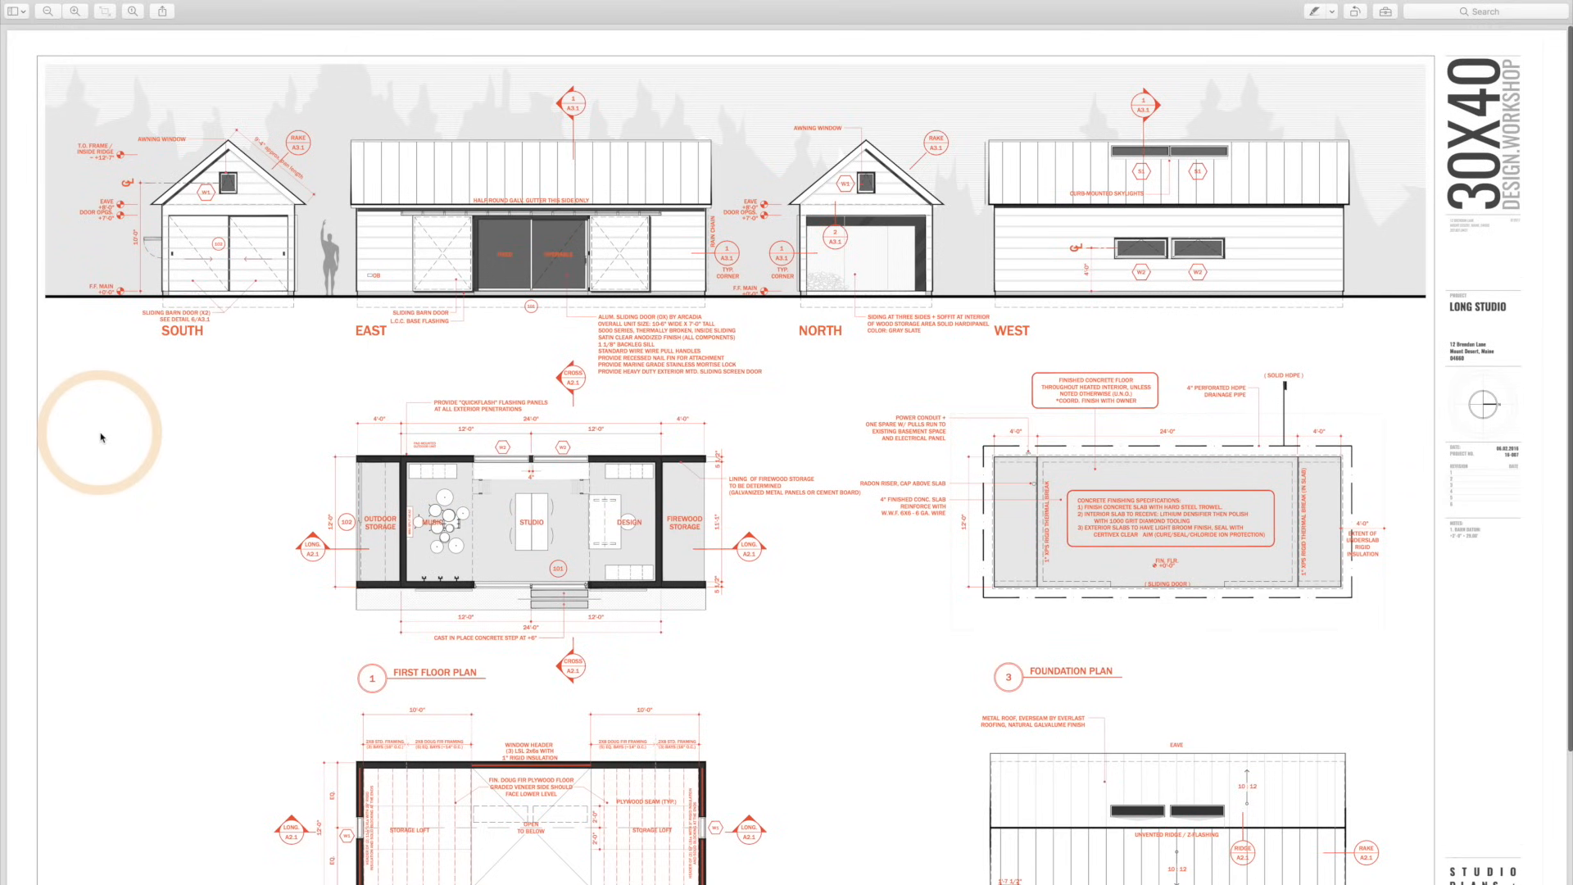
mouse_move(352, 205)
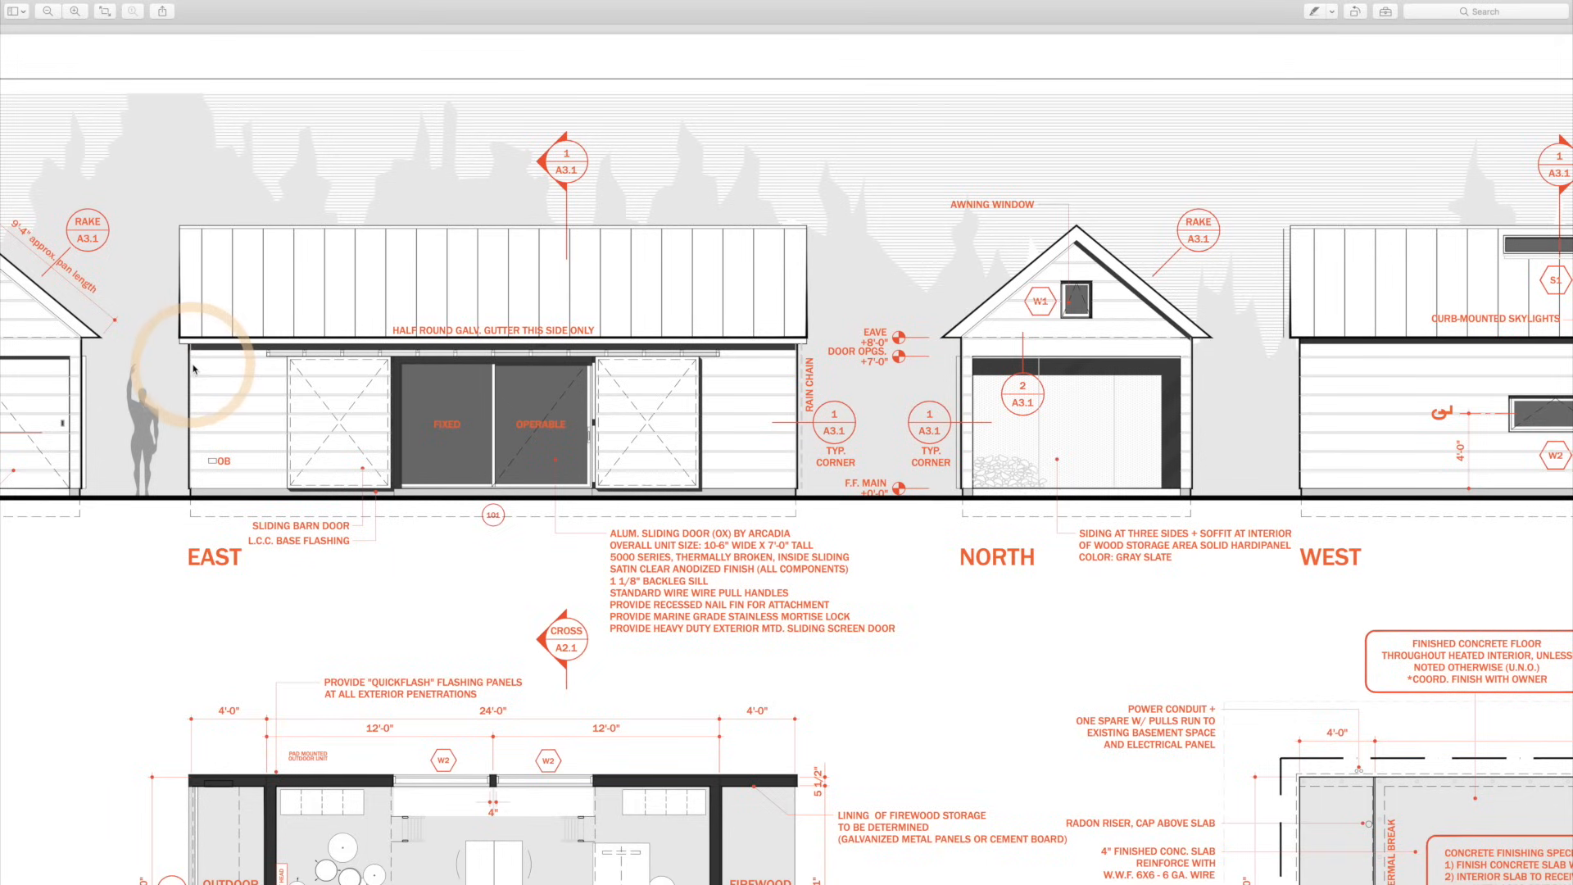
mouse_move(125, 609)
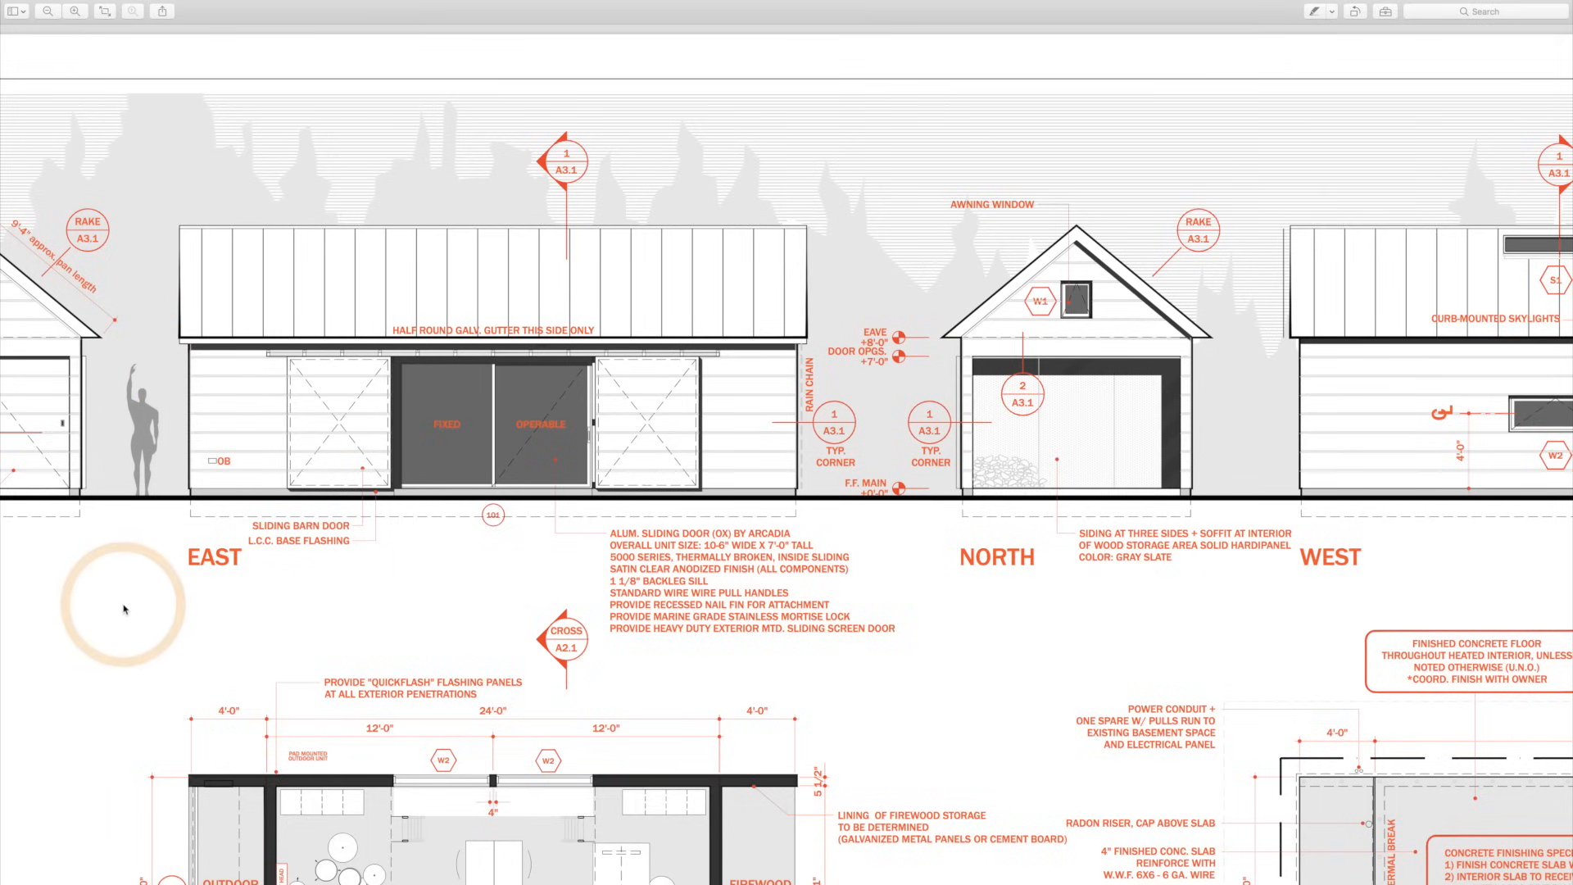
mouse_move(652, 425)
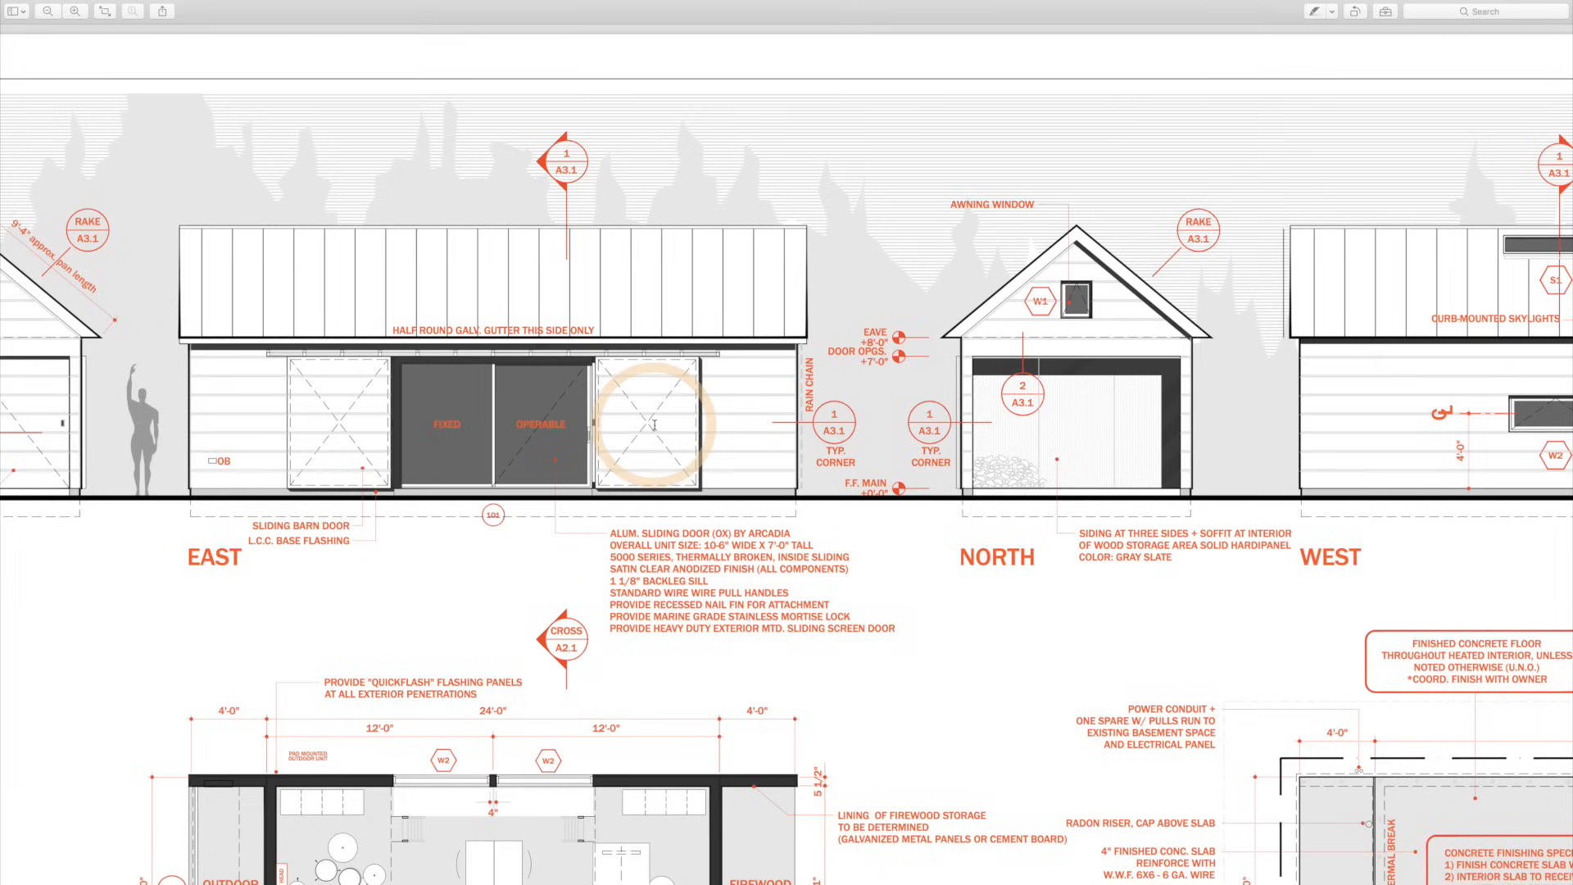
mouse_move(971, 524)
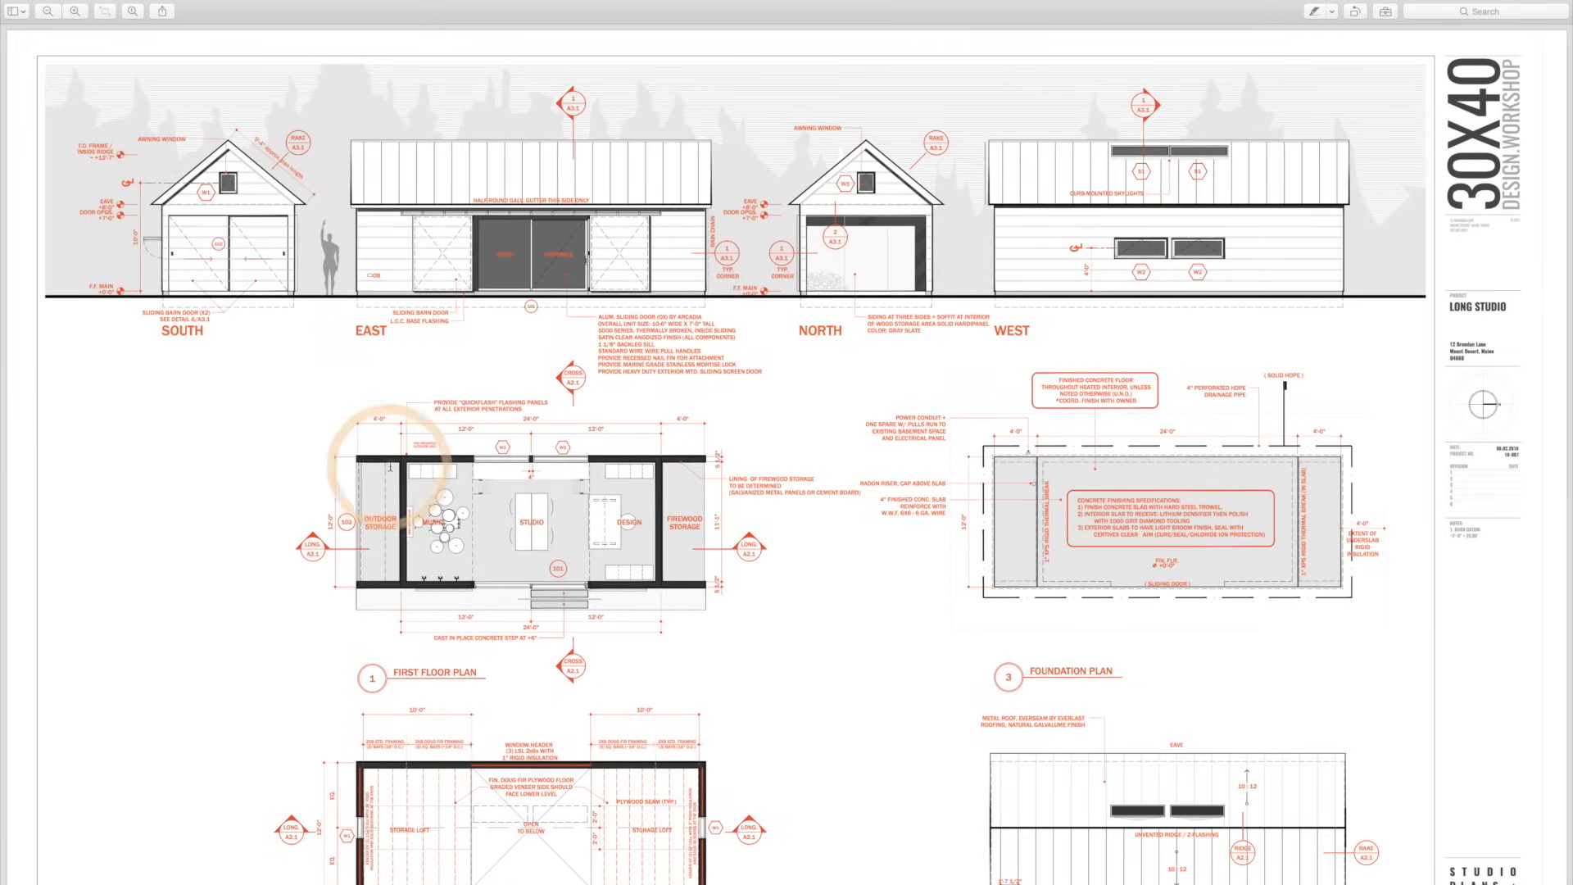
mouse_move(236, 630)
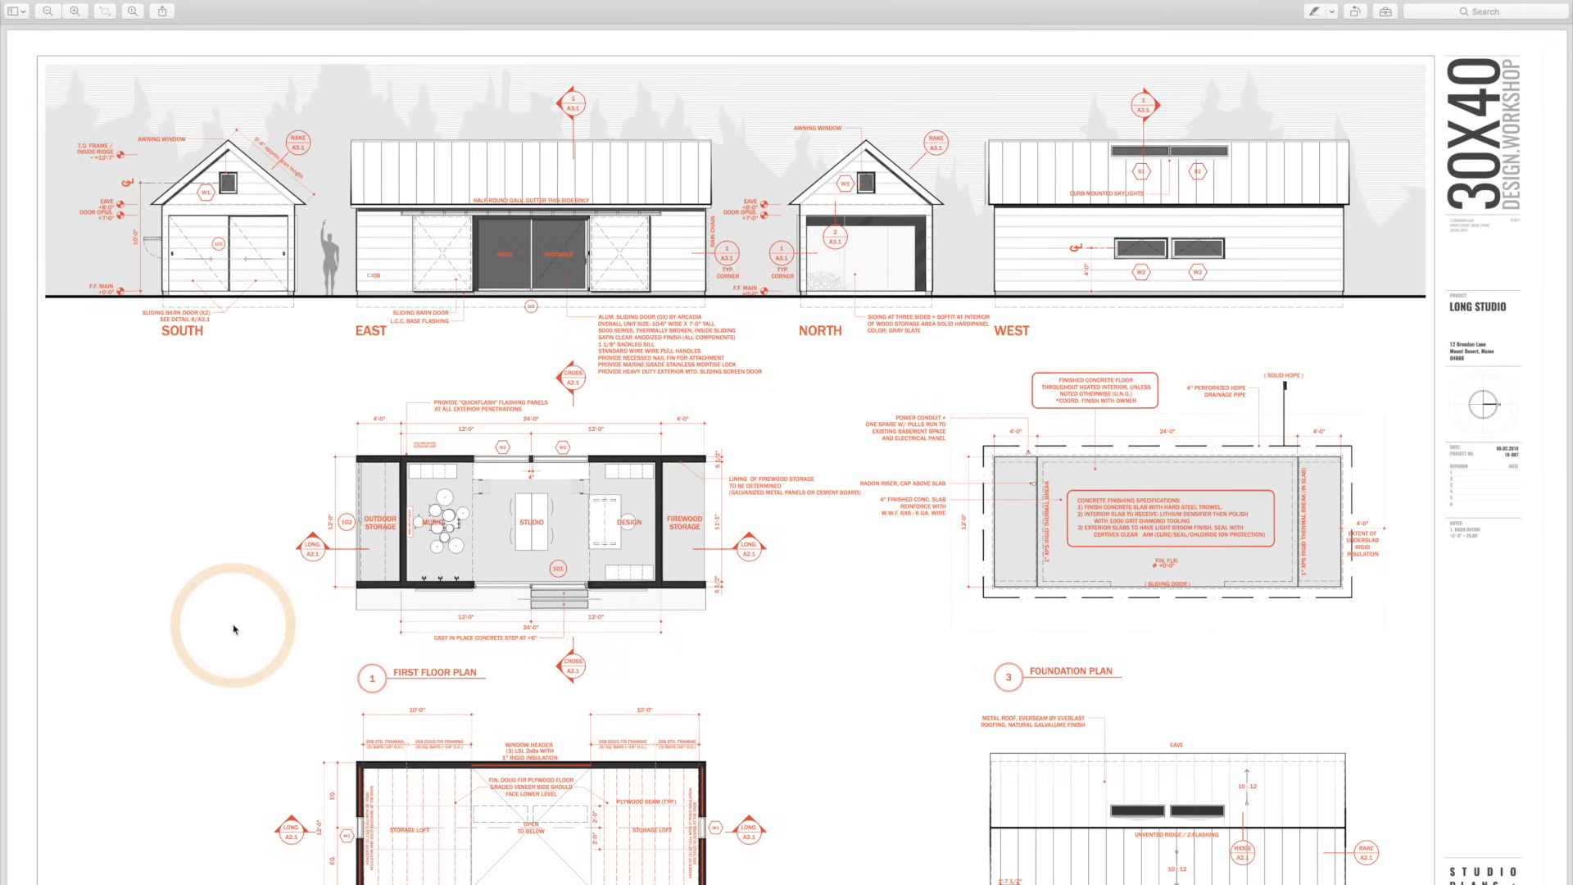
Zoom in on the first floor plan, then out to a medium view of the elevations and plan.
scroll("down", 3)
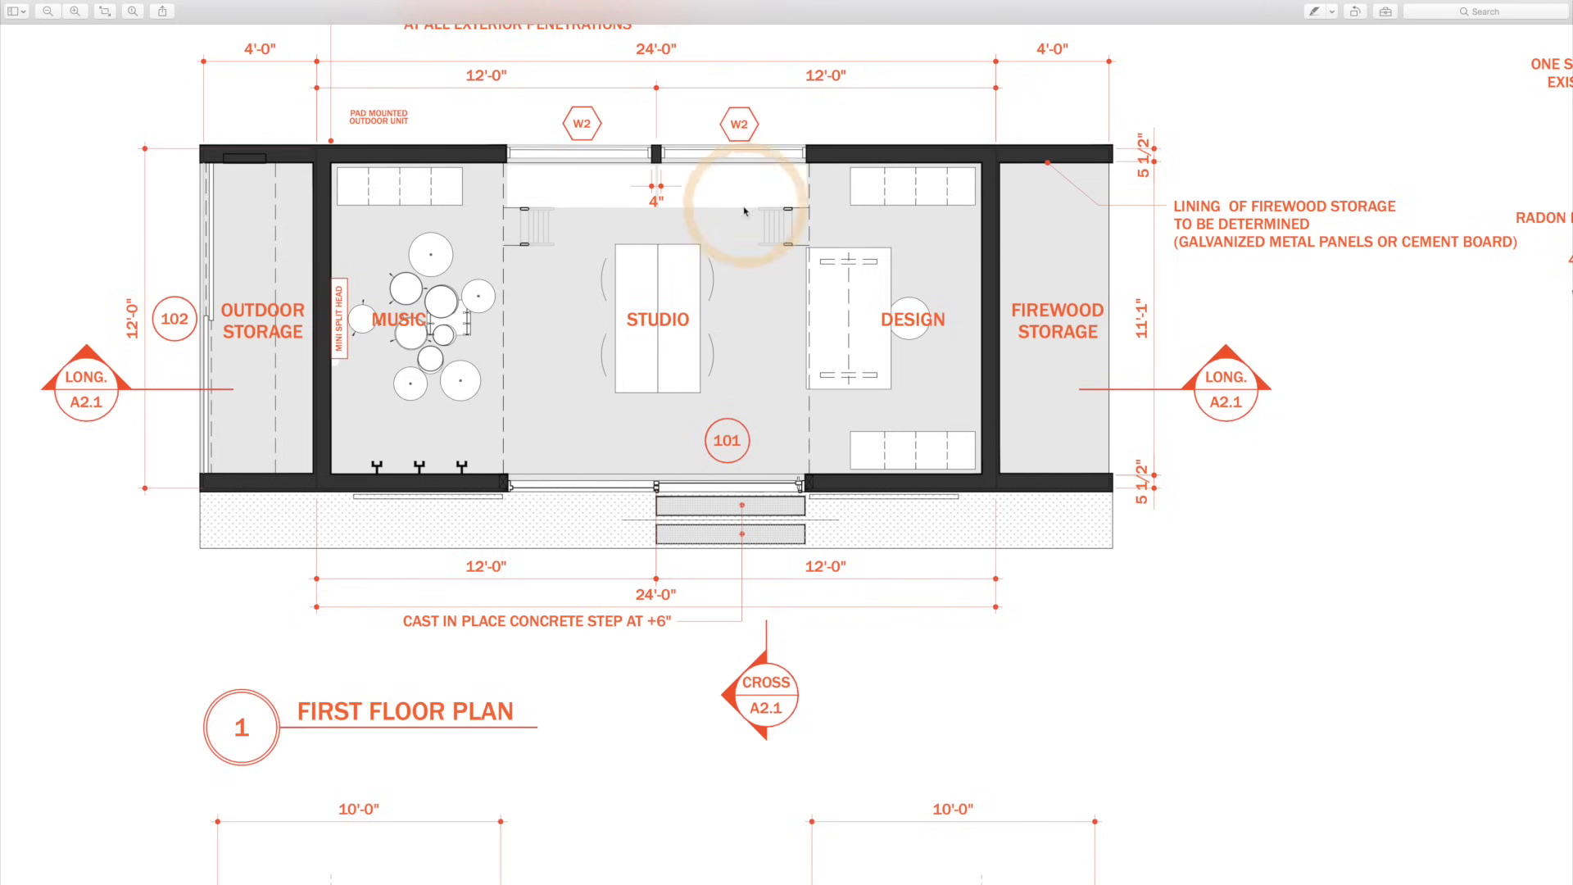
scroll("down", 3)
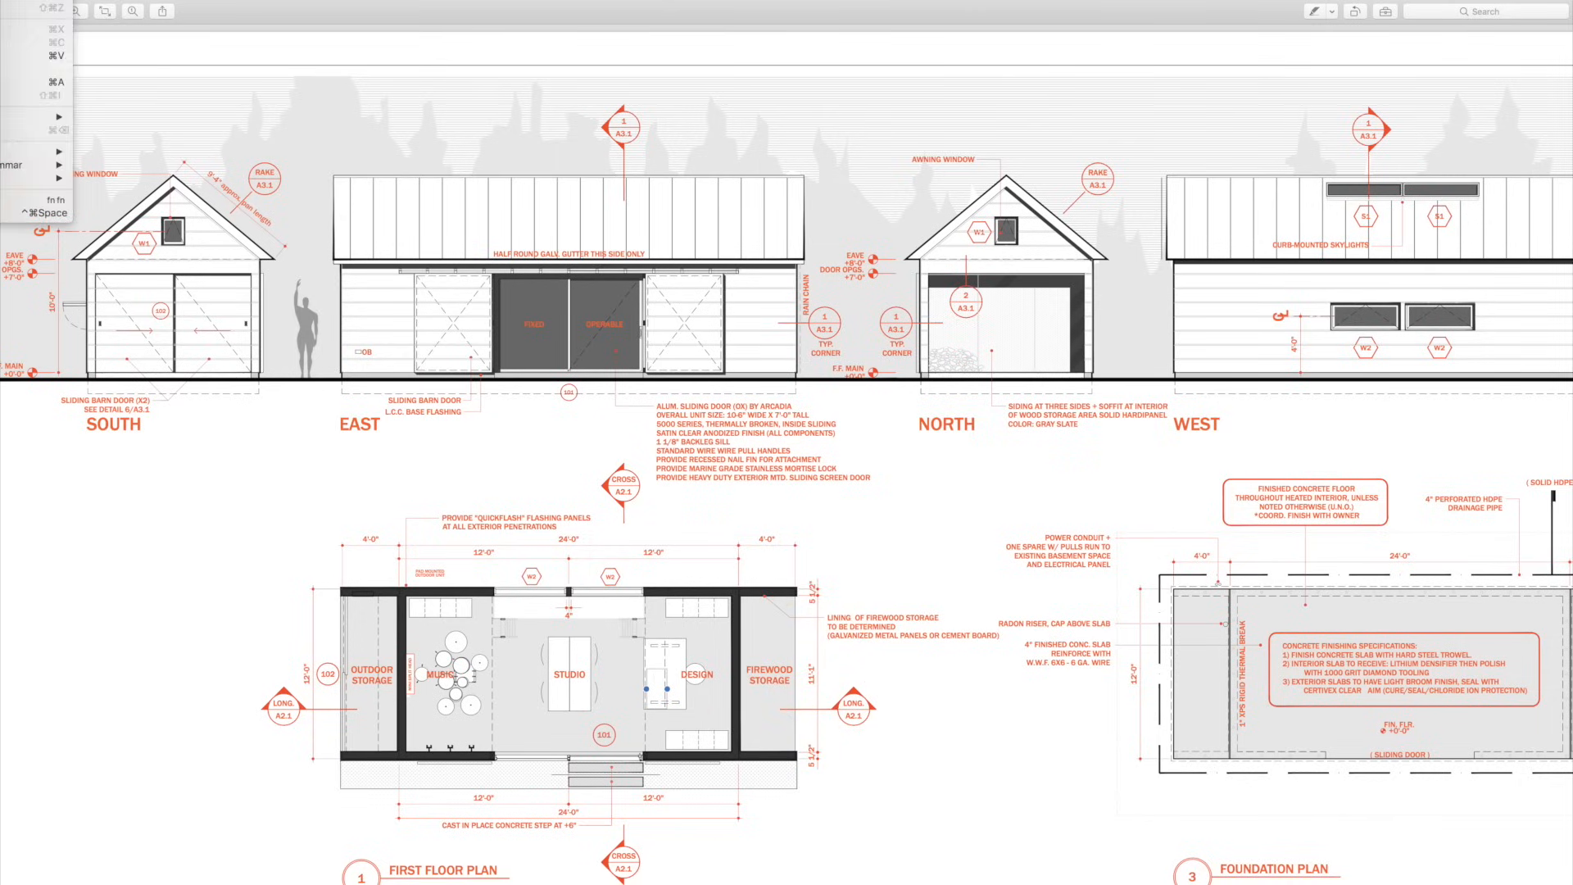
Dismiss the Edit menu and zoom out to the full Long Studio A1.1 sheet.
left_click(125, 469)
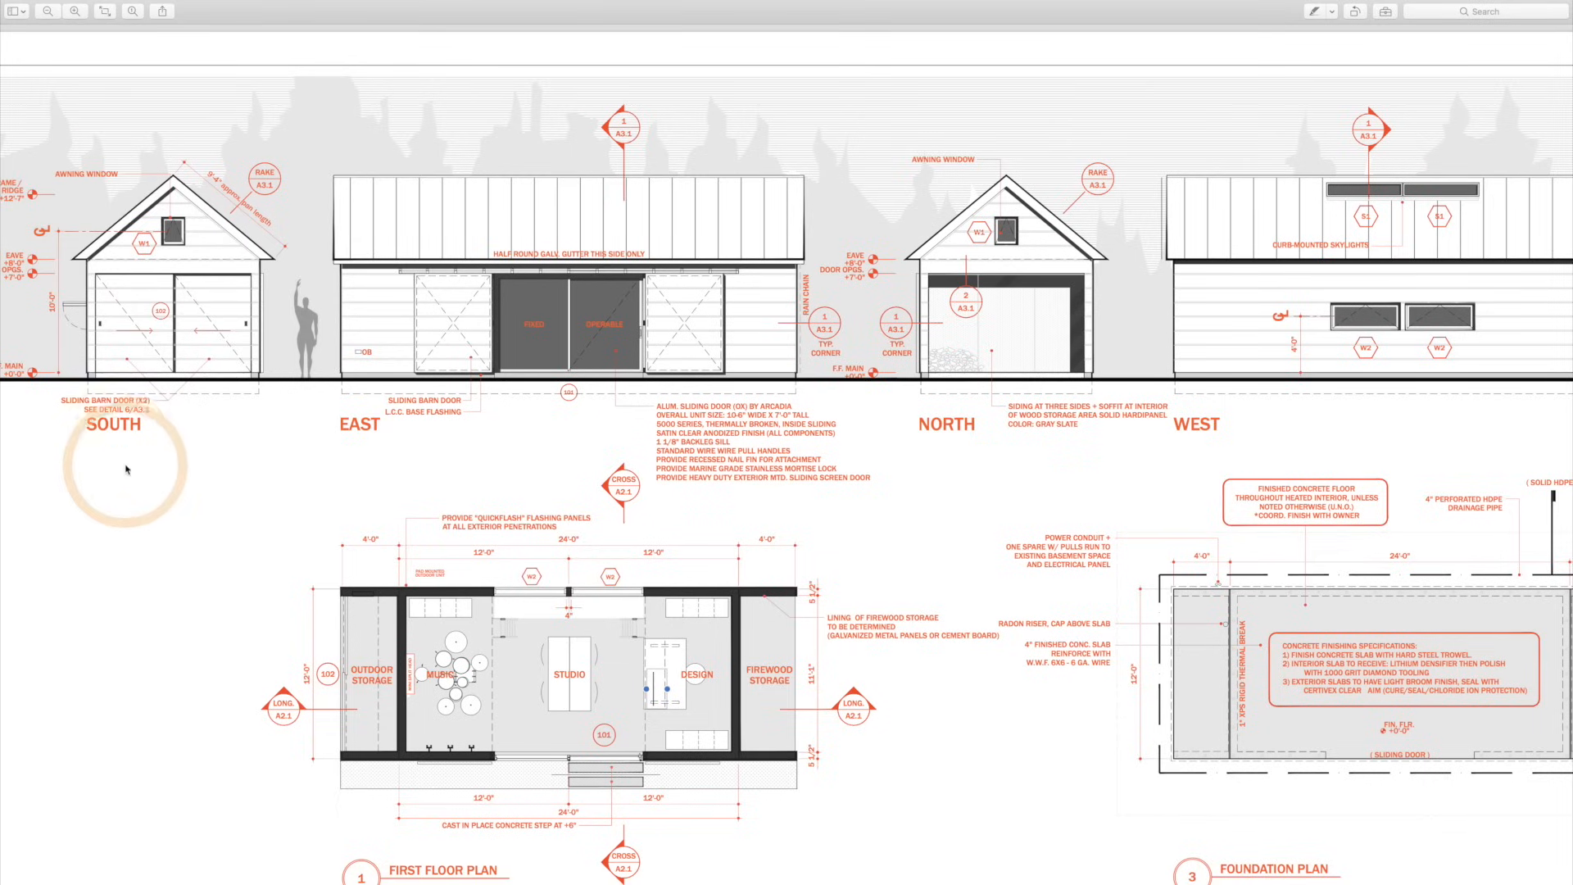
mouse_move(259, 635)
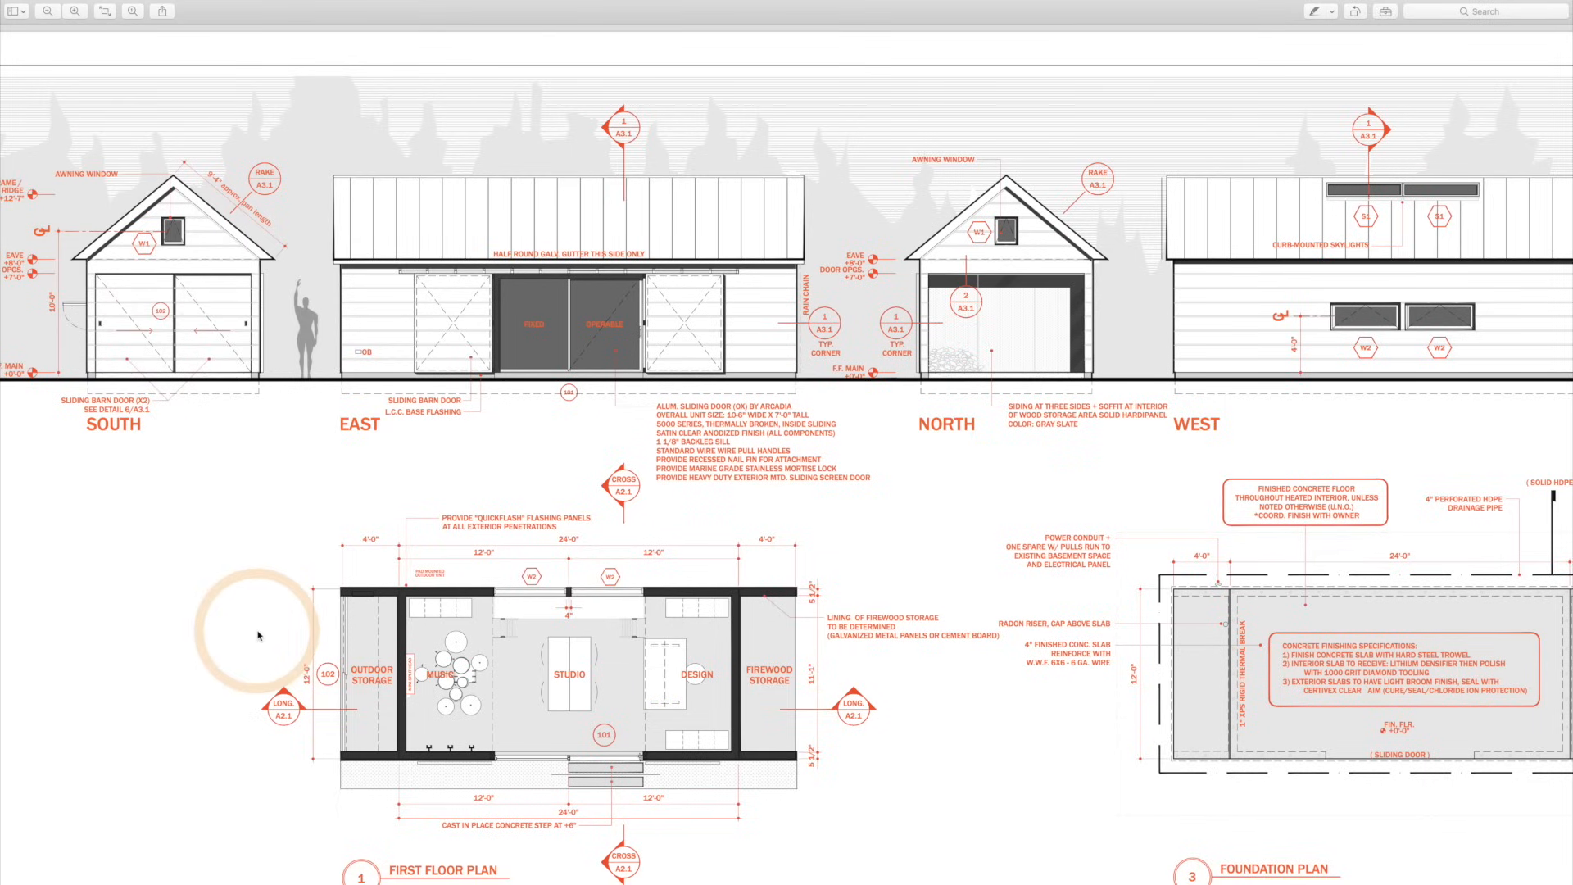
scroll("down", 3)
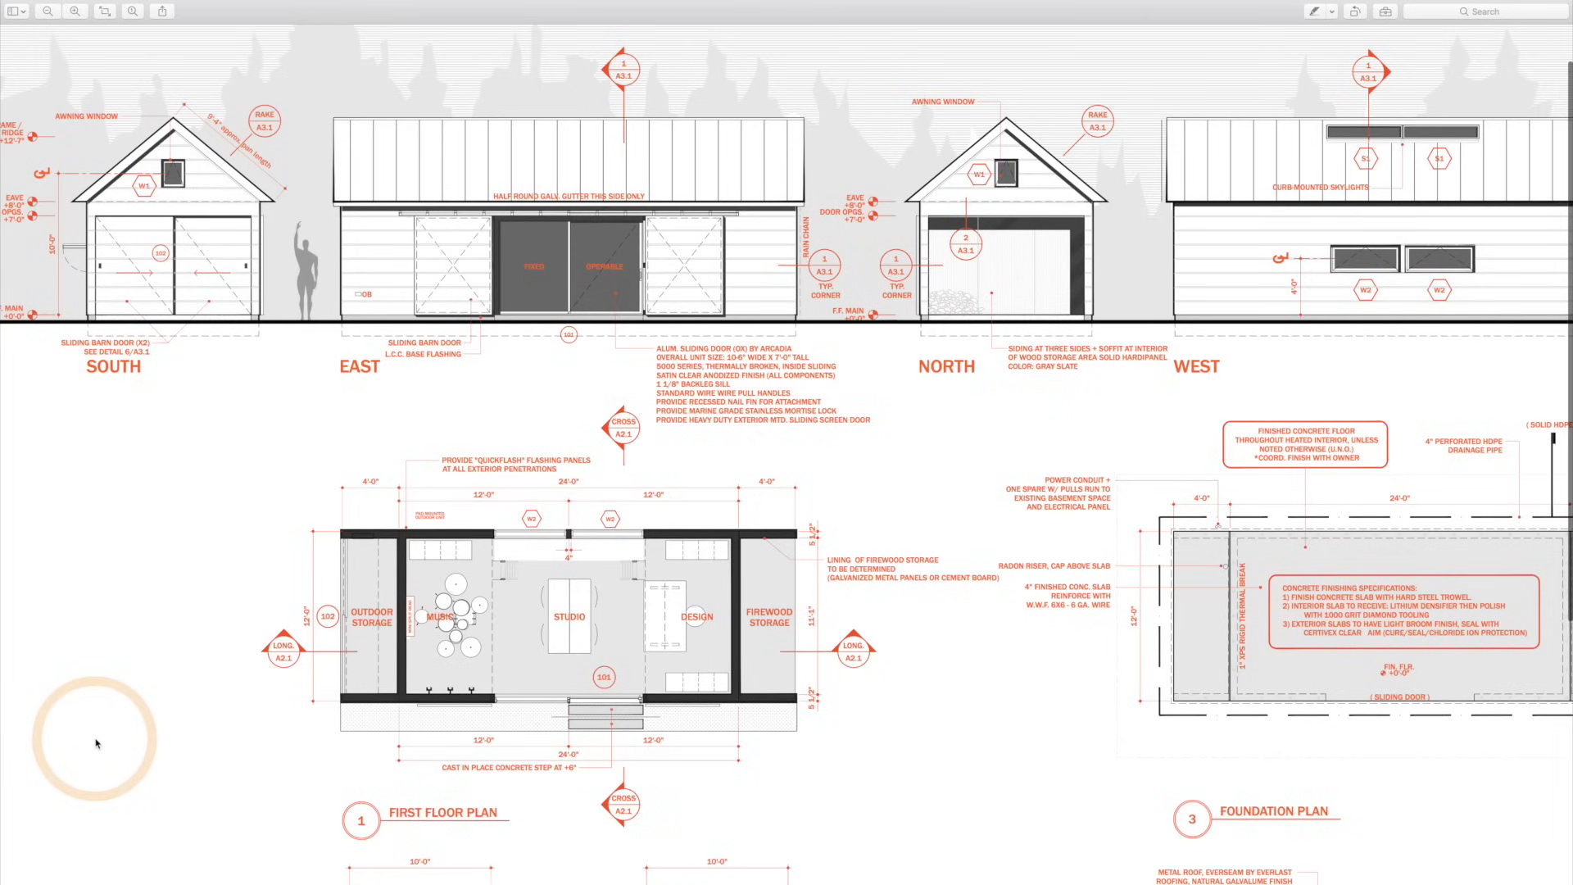
scroll("down", 3)
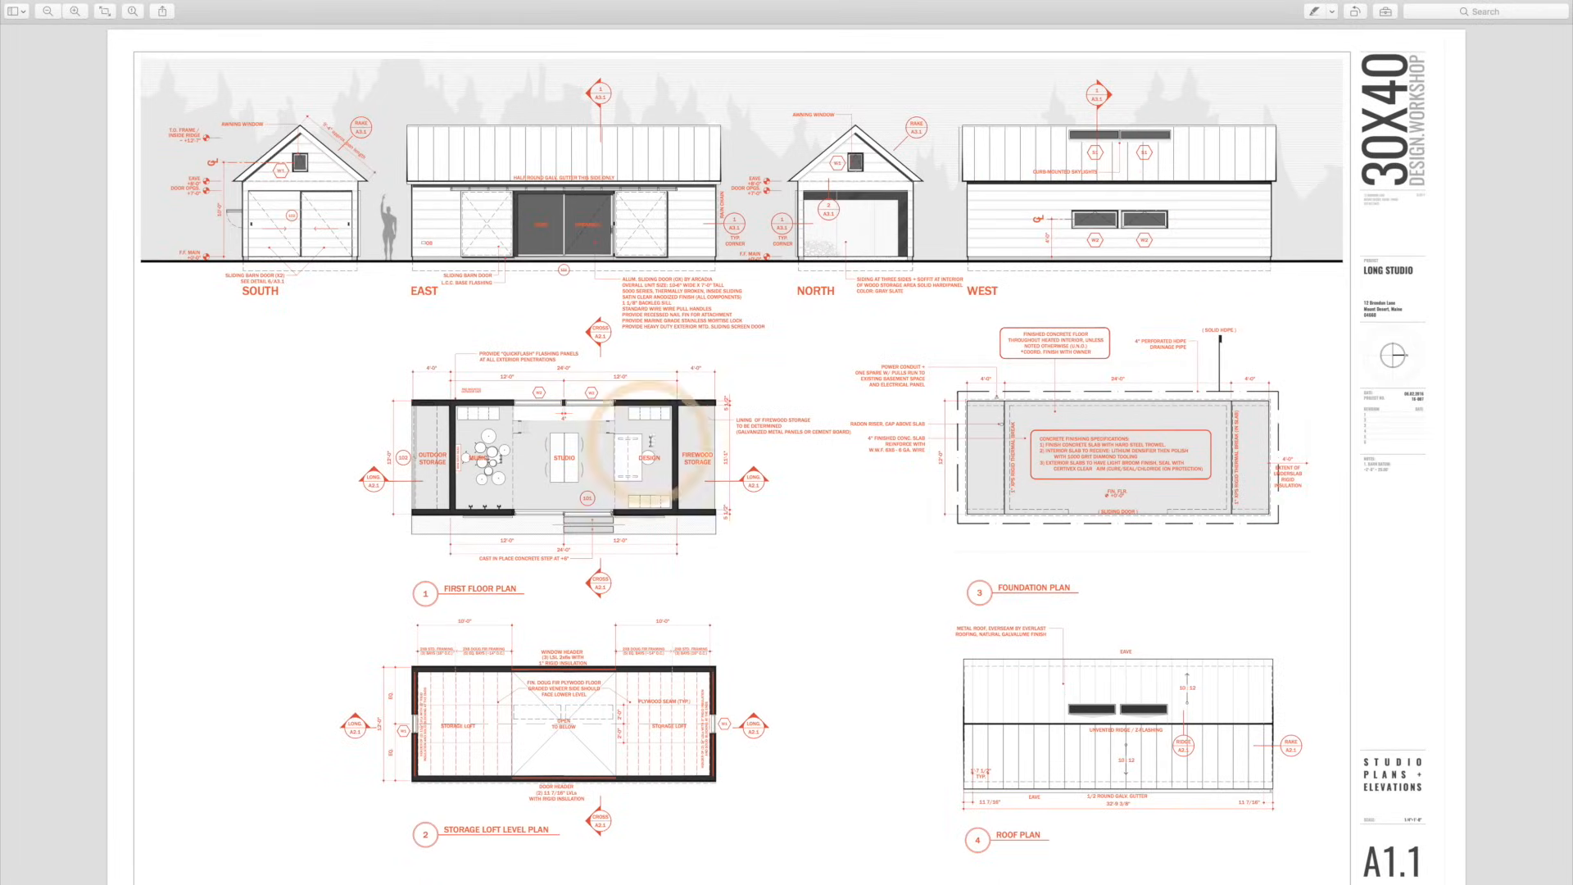
mouse_move(147, 549)
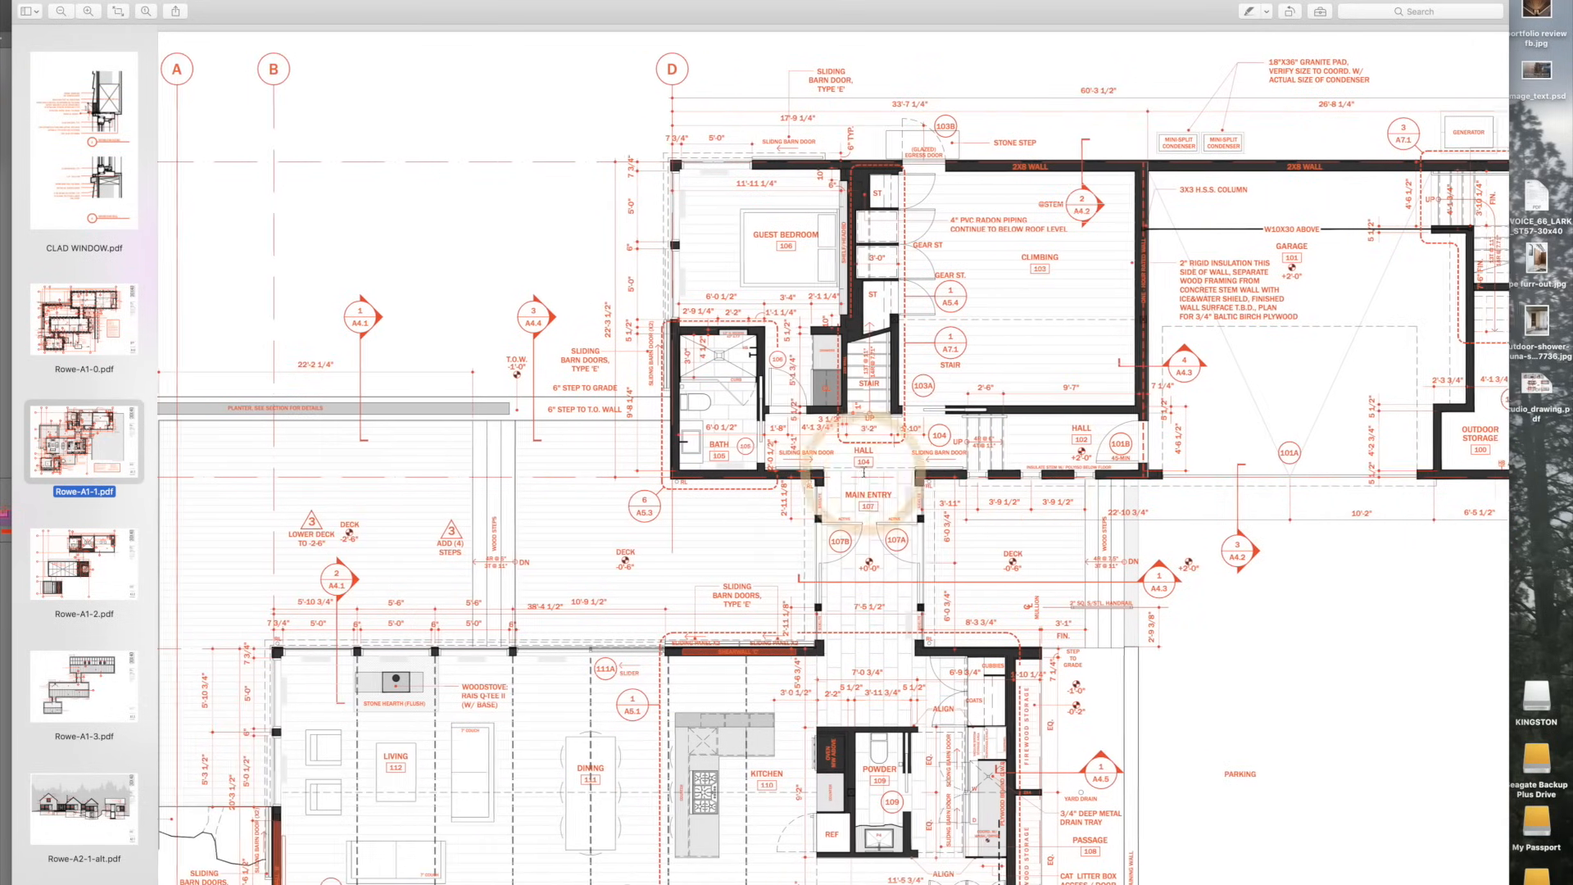
Show the Rowe-A2-1 sheet with the South and Master - West elevations from the sidebar.
scroll("down", 3)
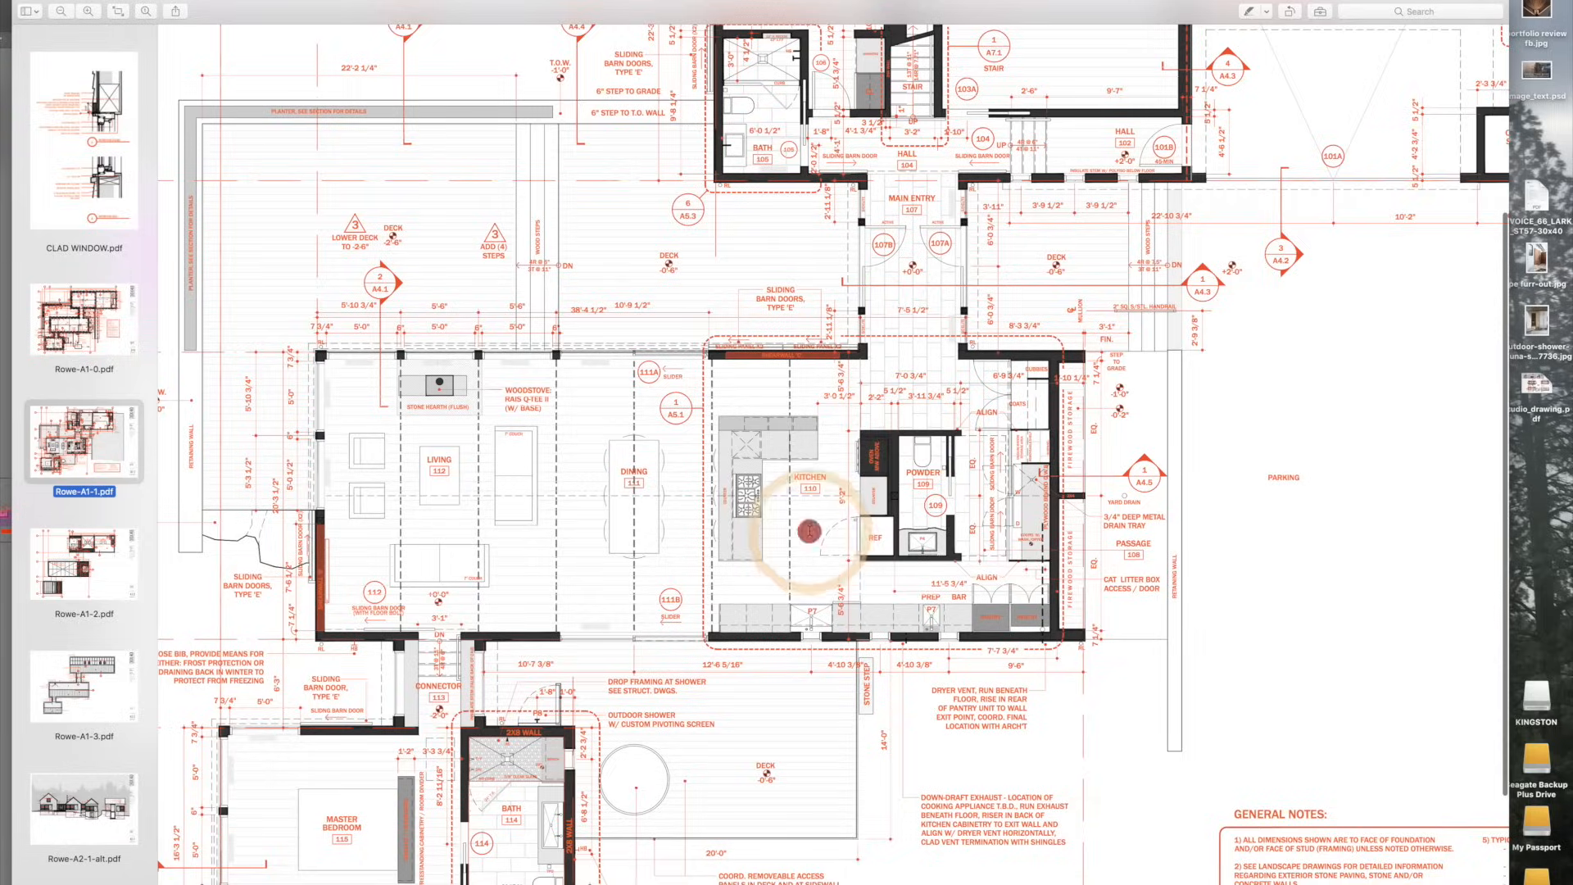
left_click(84, 606)
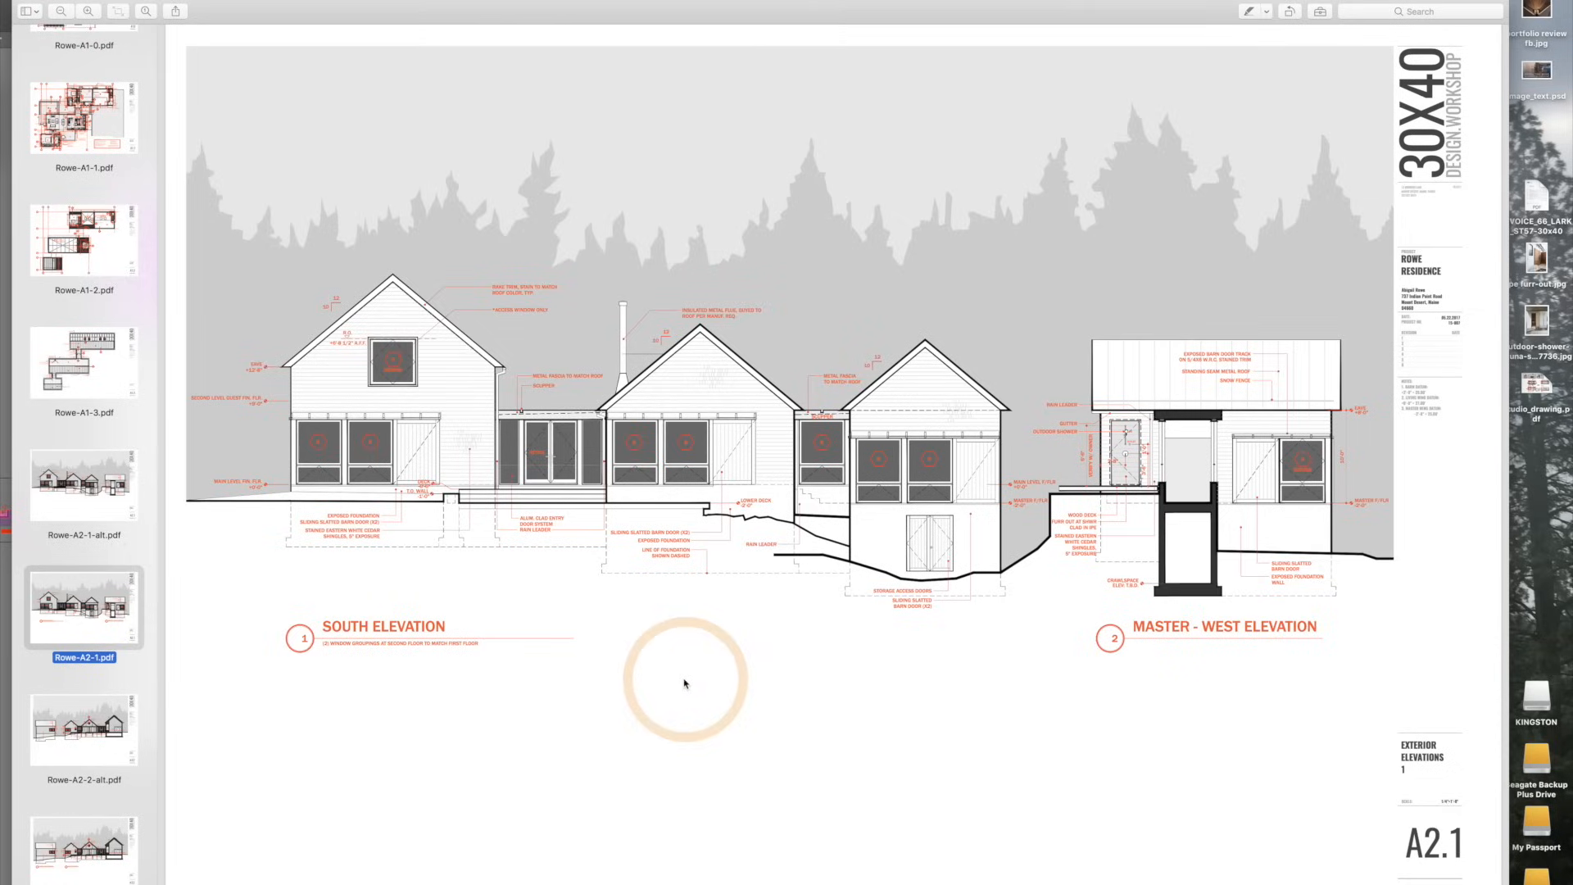
mouse_move(586, 641)
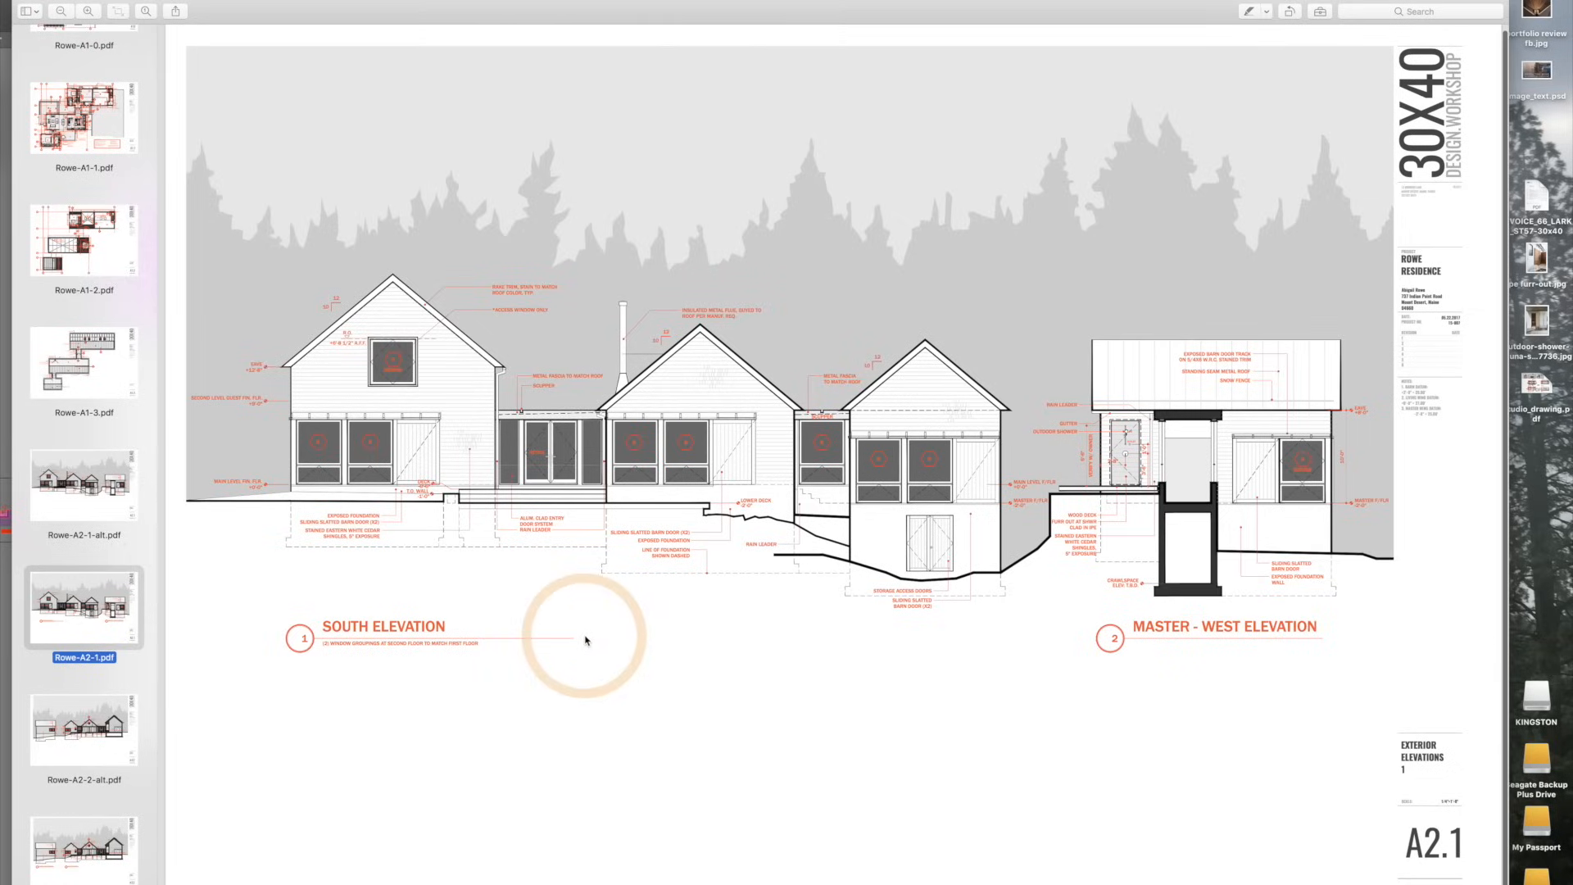